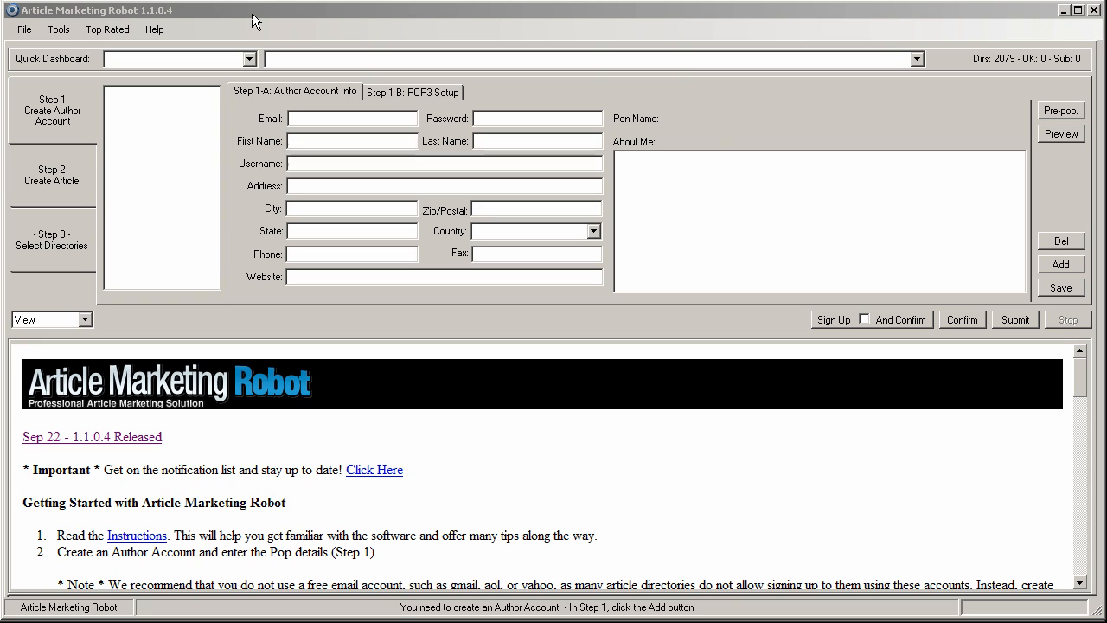
Step: Log in to the HostGator cPanel hosting control panel
{"action": "left_click", "coordinate": [350, 118]}
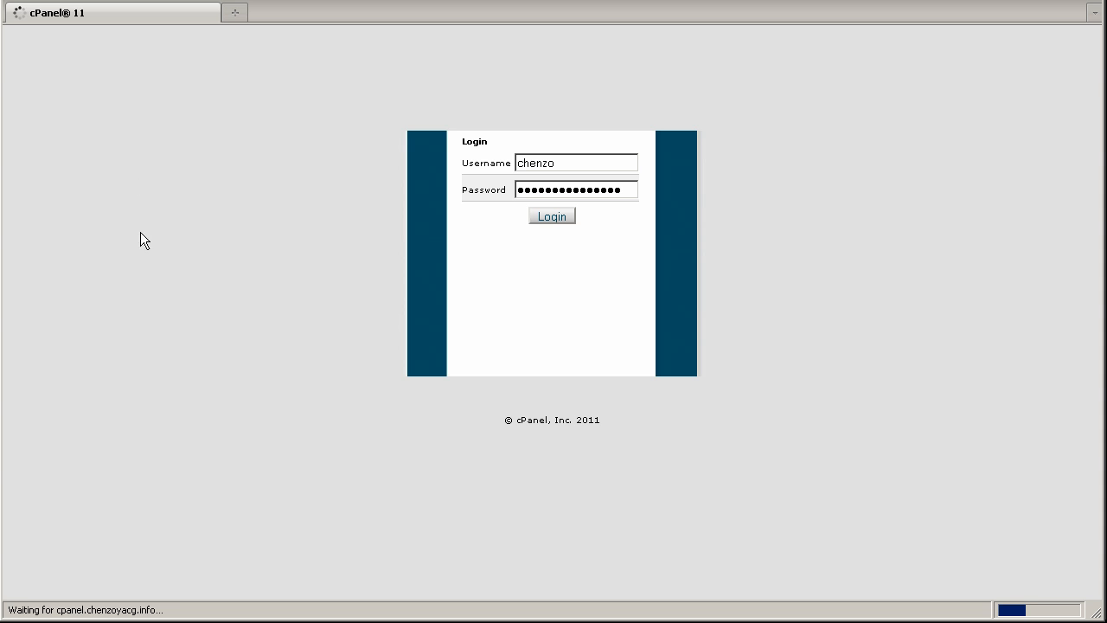
{"action": "left_click", "coordinate": [551, 215]}
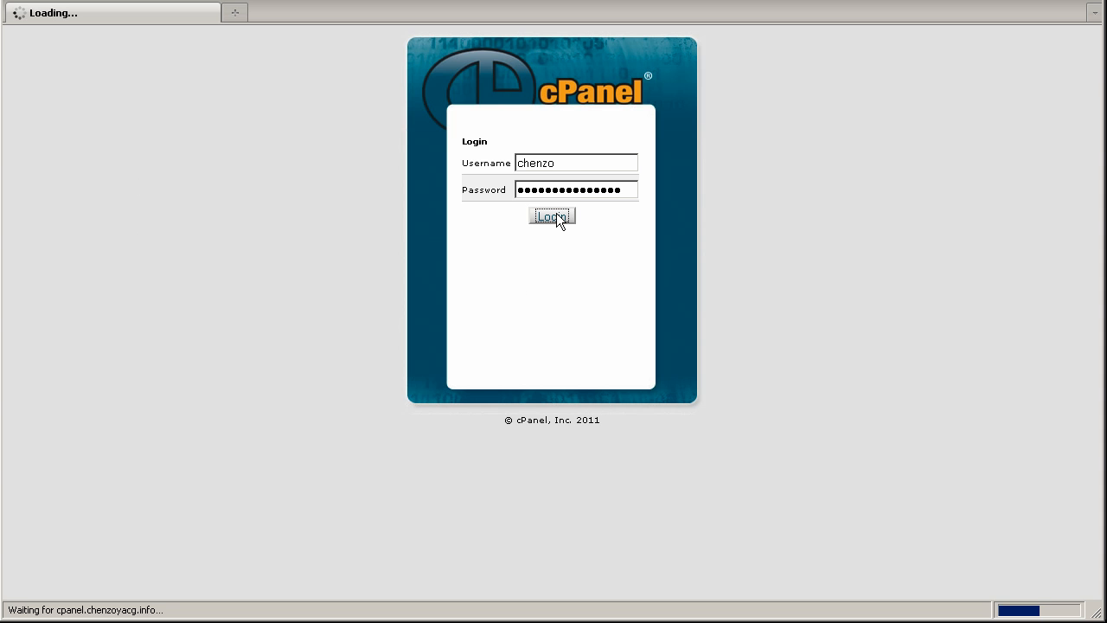
{"action": "left_click", "coordinate": [552, 215]}
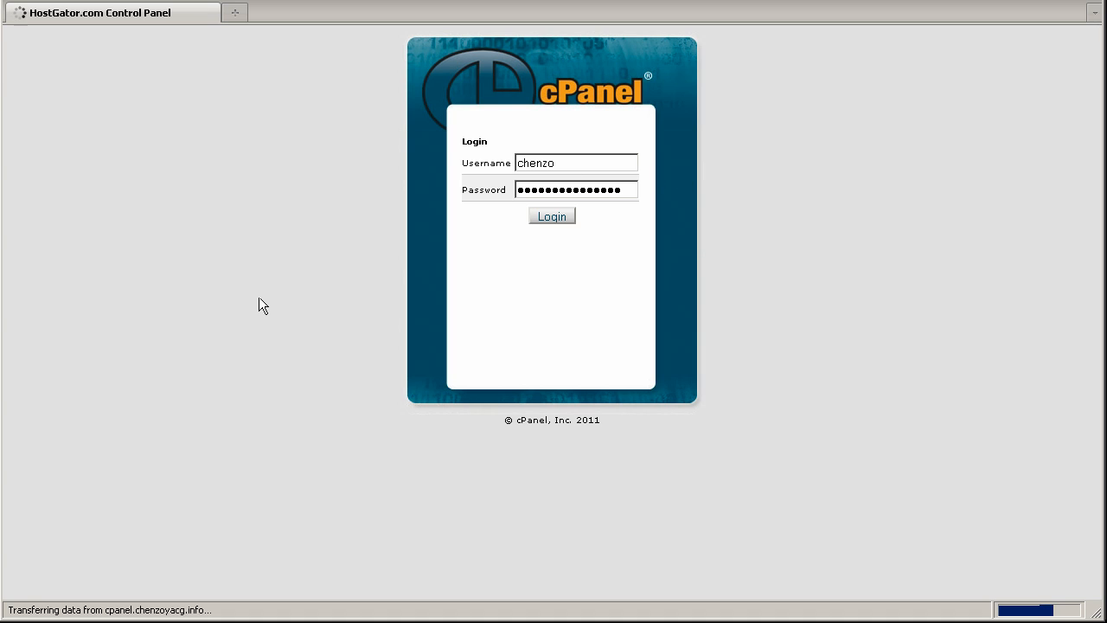
{"action": "left_click", "coordinate": [552, 215]}
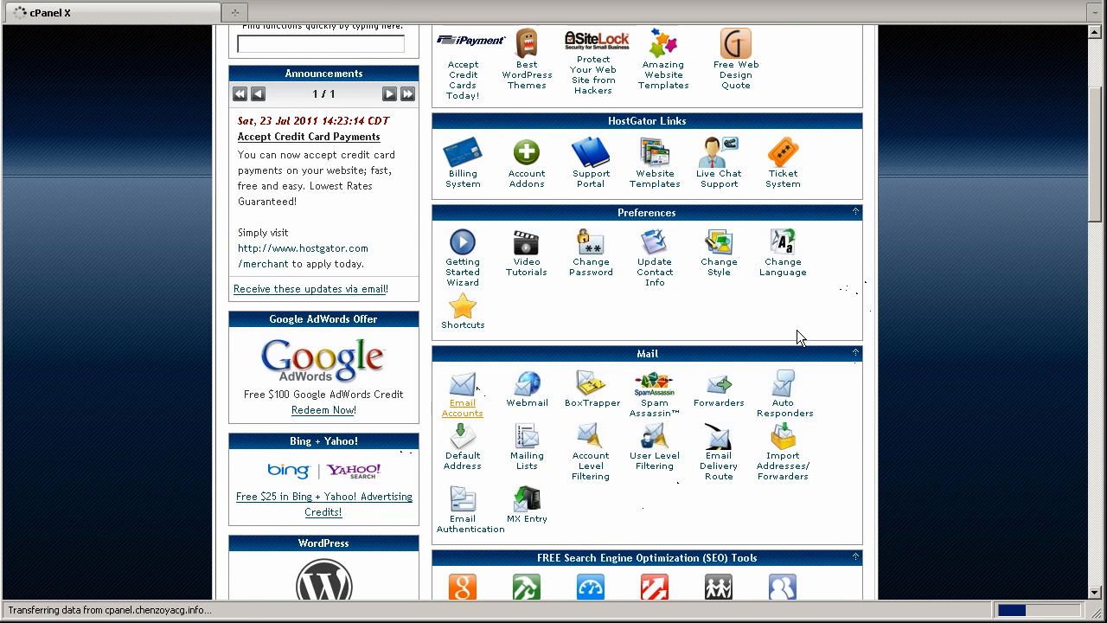
{"action": "left_click", "coordinate": [462, 390]}
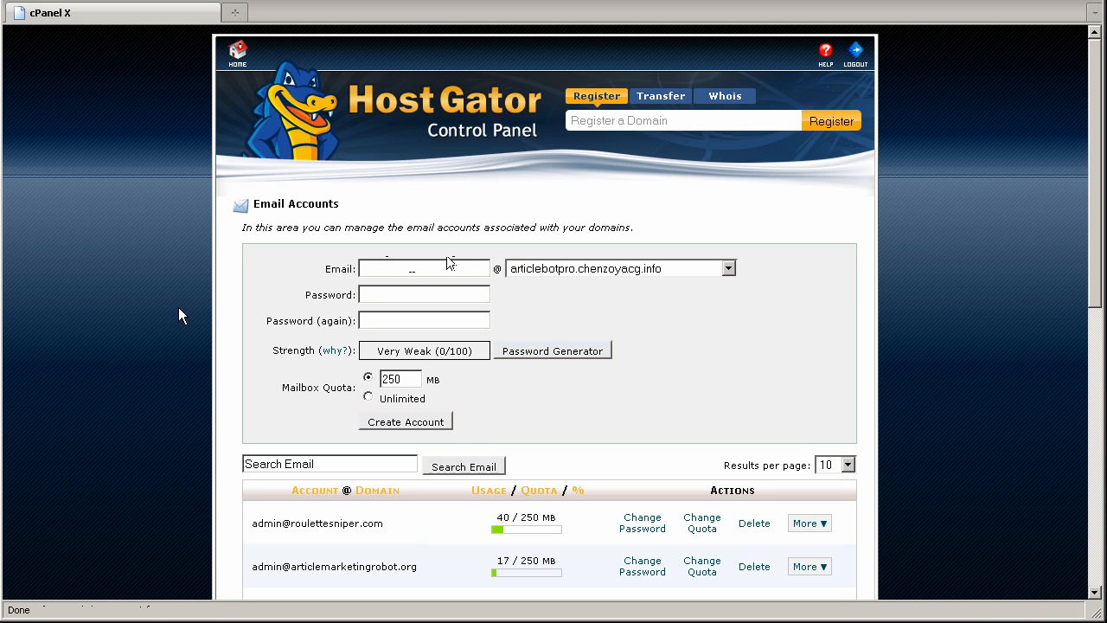
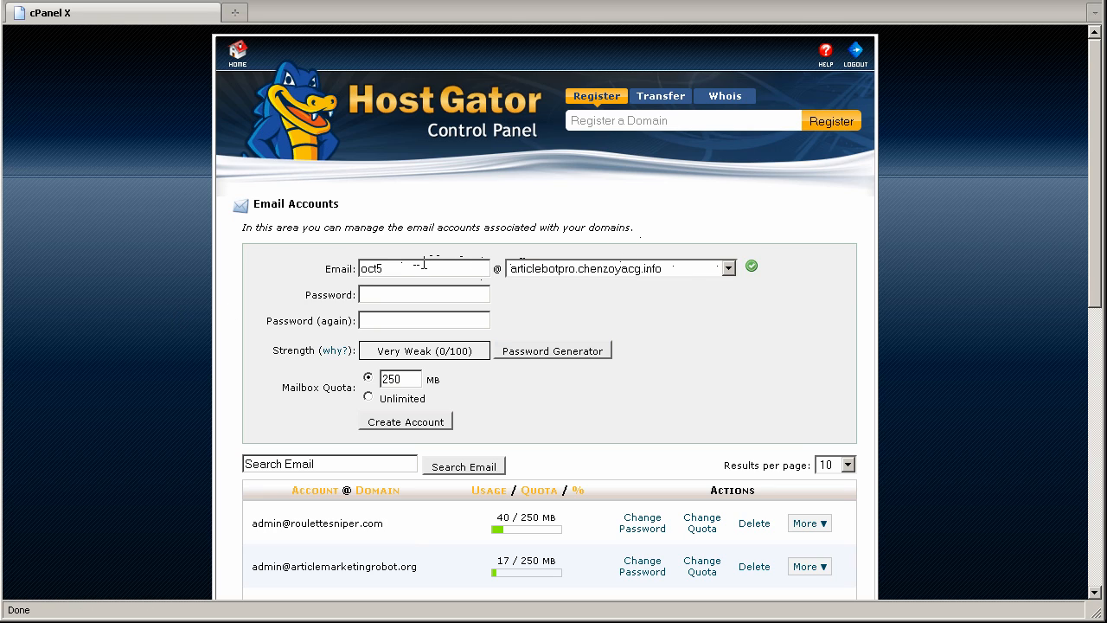
{"action": "left_click", "coordinate": [727, 267]}
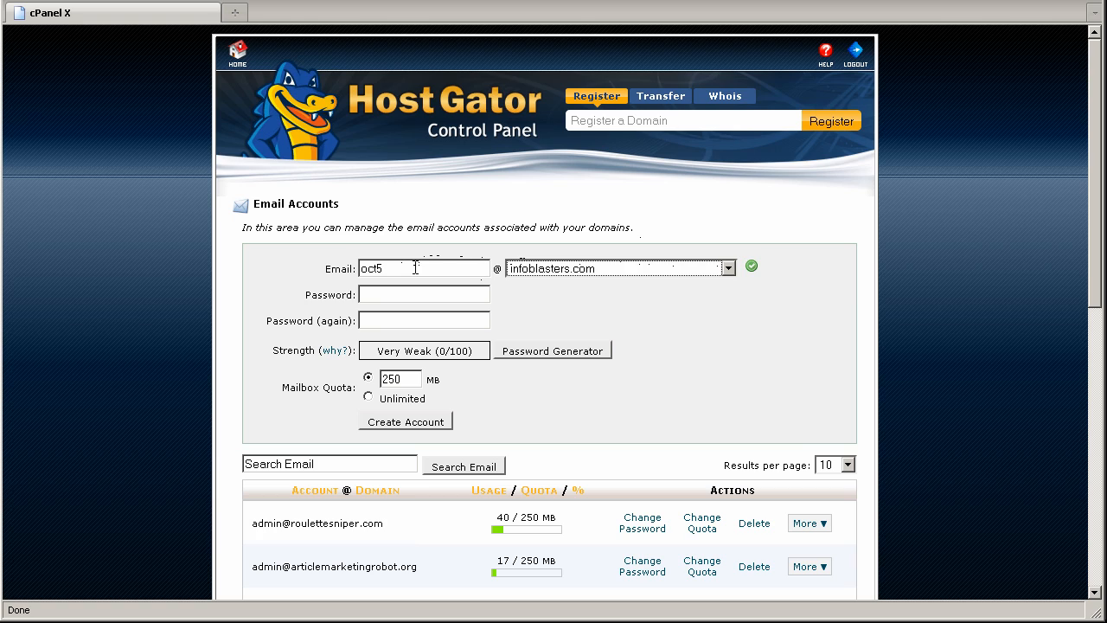
{"action": "type", "text": "••••"}
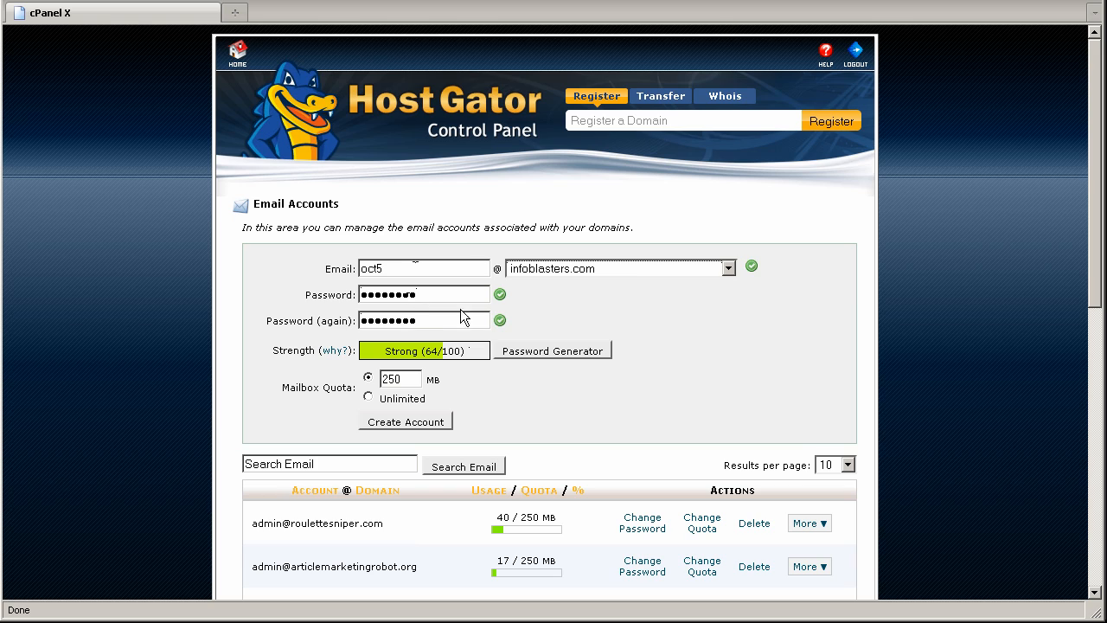
{"action": "left_click", "coordinate": [405, 422]}
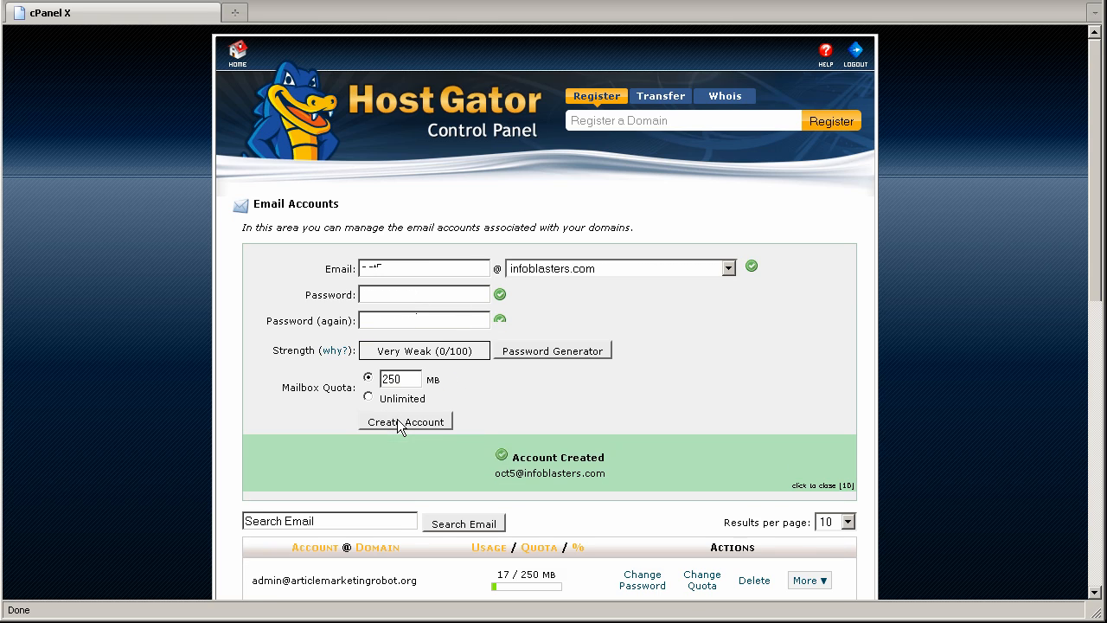
{"action": "mouse_move", "coordinate": [612, 482]}
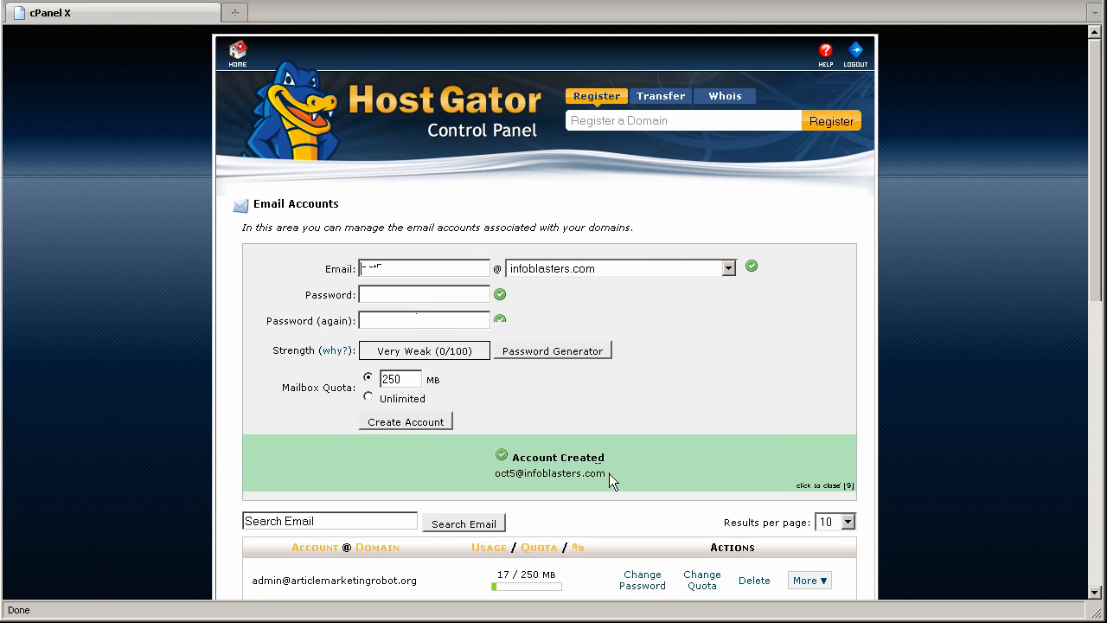
{"action": "left_click", "coordinate": [822, 486]}
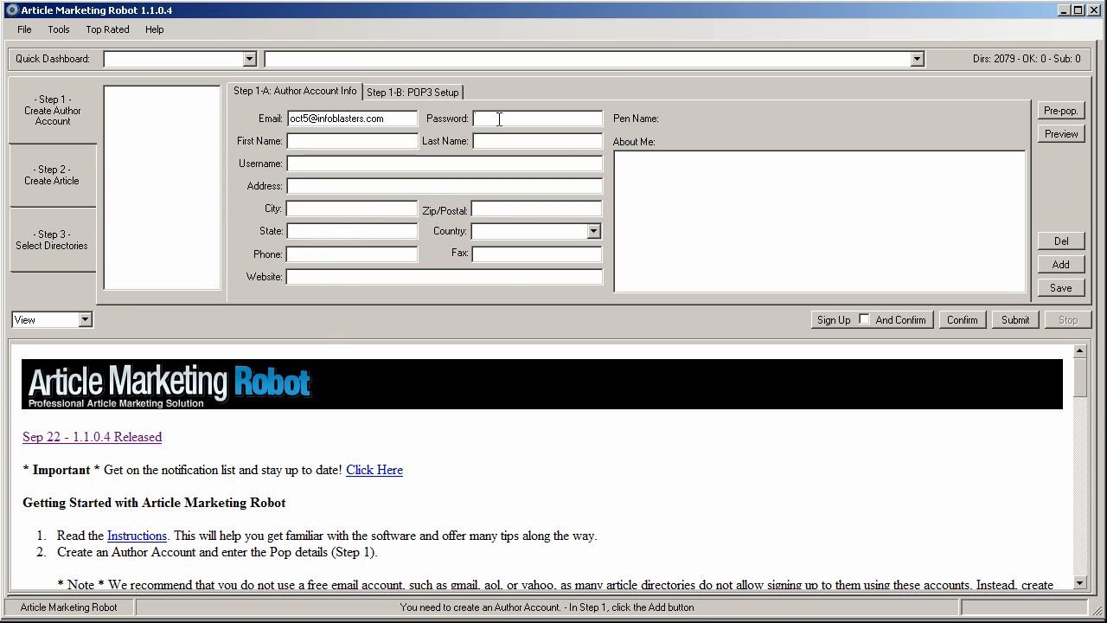
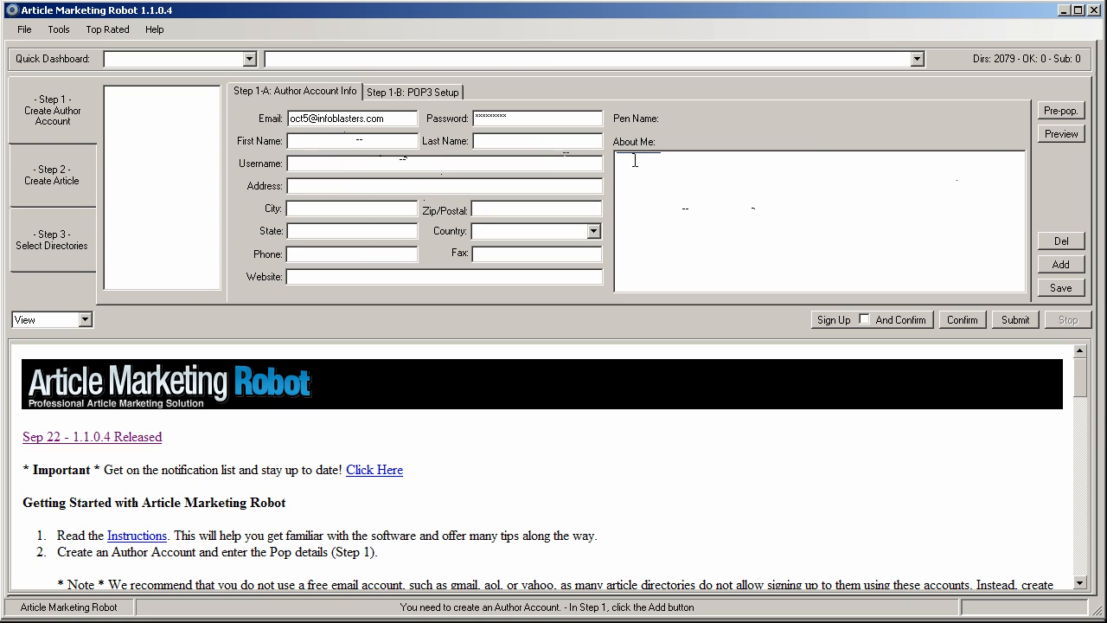
Step: Pre-populate spun first, last and user names, declining appended username numbers
{"action": "left_click", "coordinate": [1060, 110]}
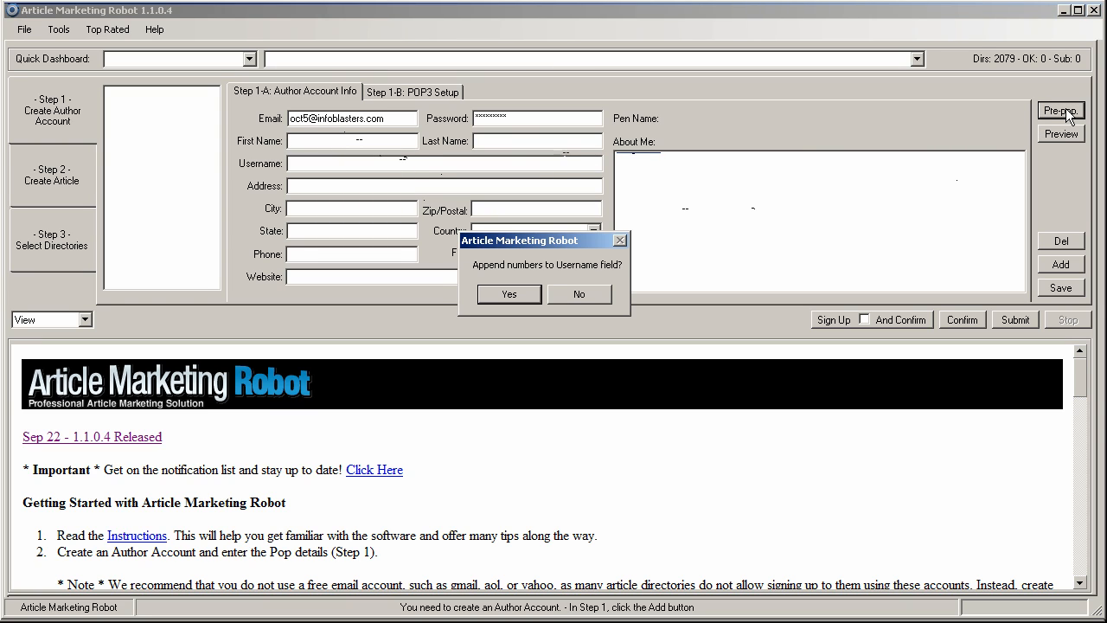
{"action": "left_click_drag", "start_coordinate": [519, 239], "coordinate": [662, 110]}
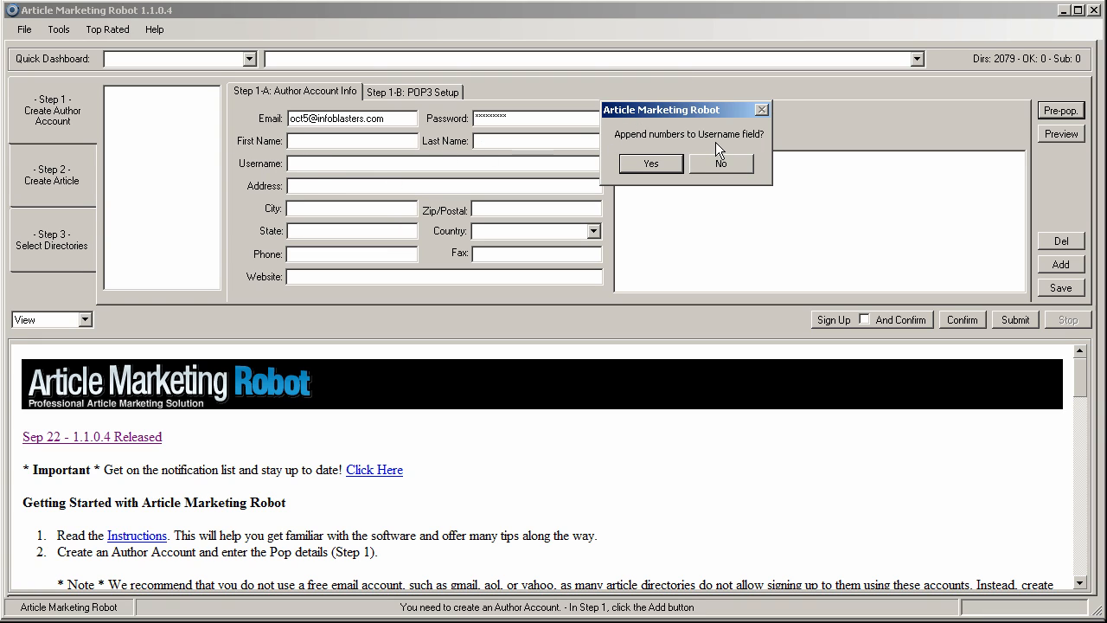
{"action": "mouse_move", "coordinate": [718, 175]}
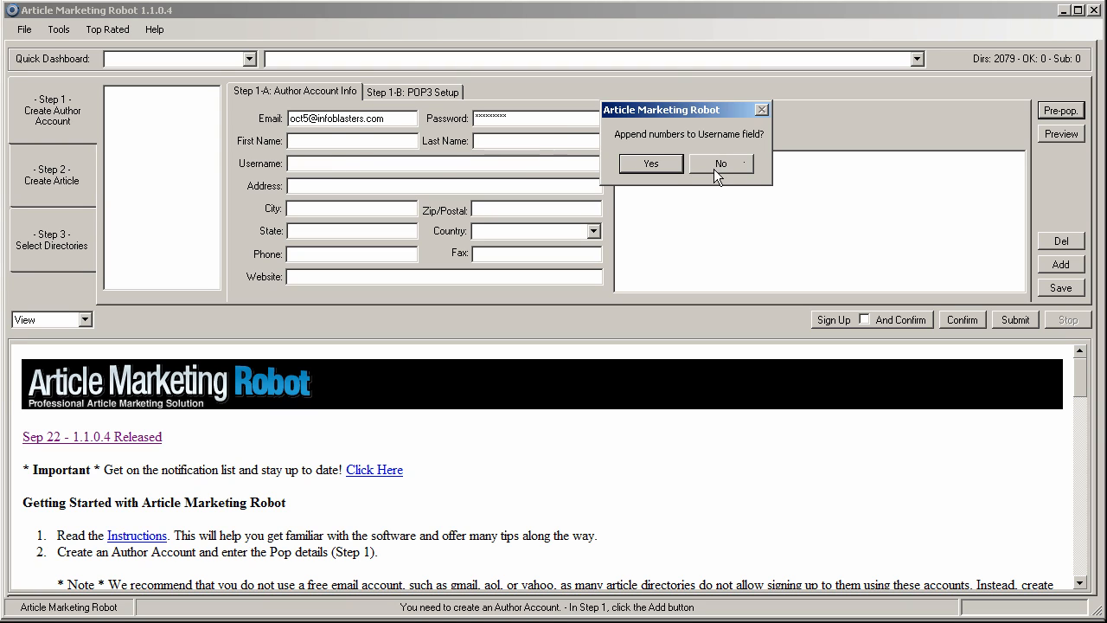
{"action": "left_click", "coordinate": [721, 164]}
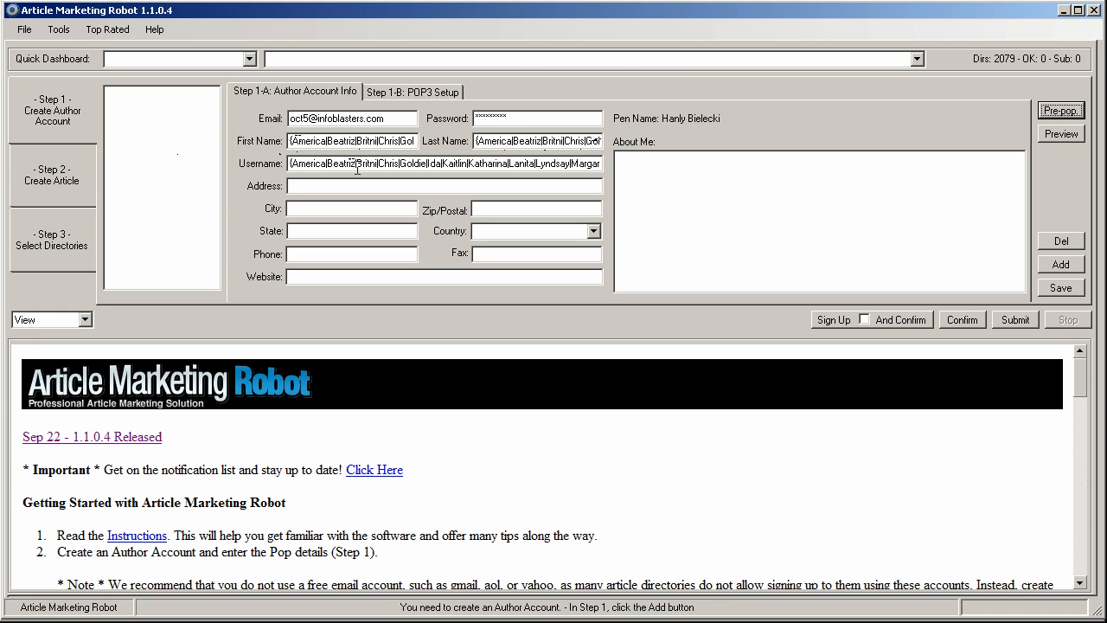
{"action": "mouse_move", "coordinate": [565, 182]}
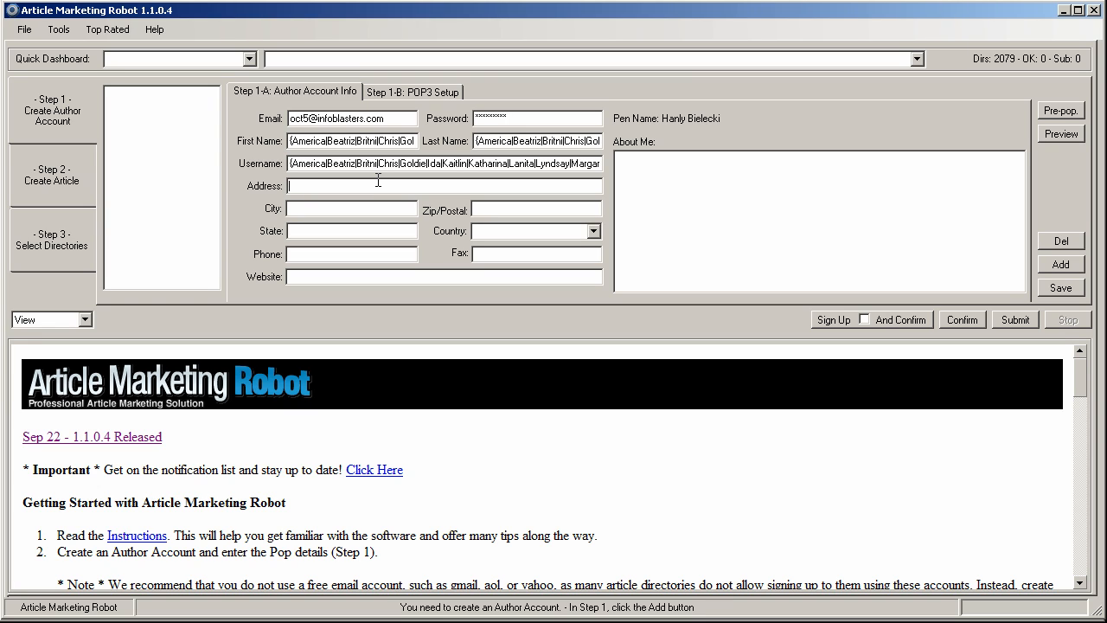
Step: Enter address 555-222 44 ave, LA, CA 90210, USA, plus phone and website
{"action": "type", "text": "555-2"}
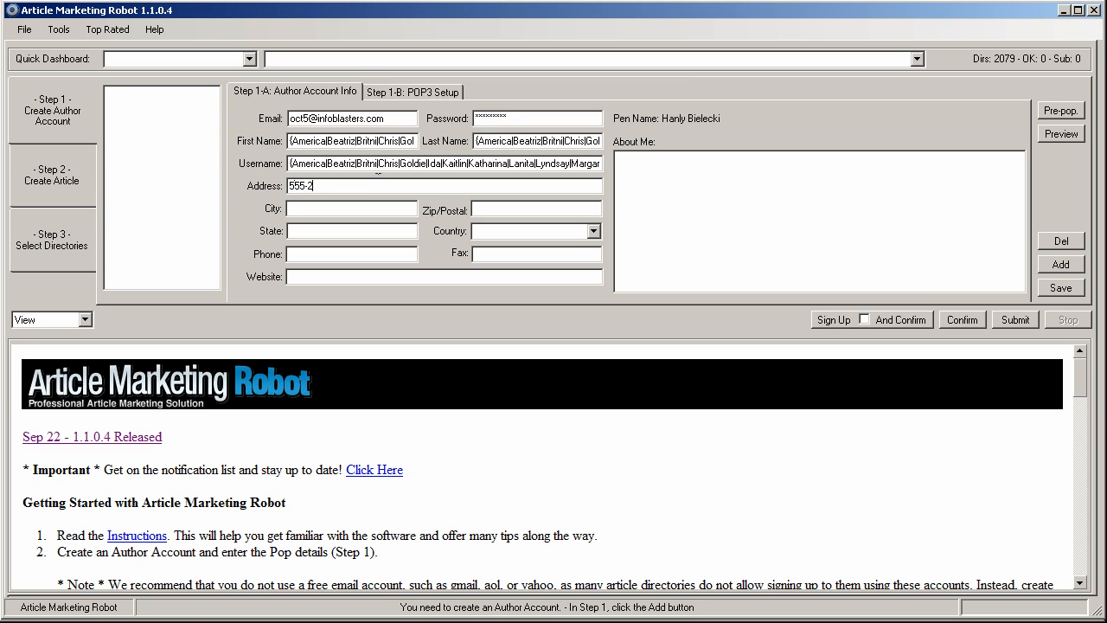
{"action": "type", "text": "22"}
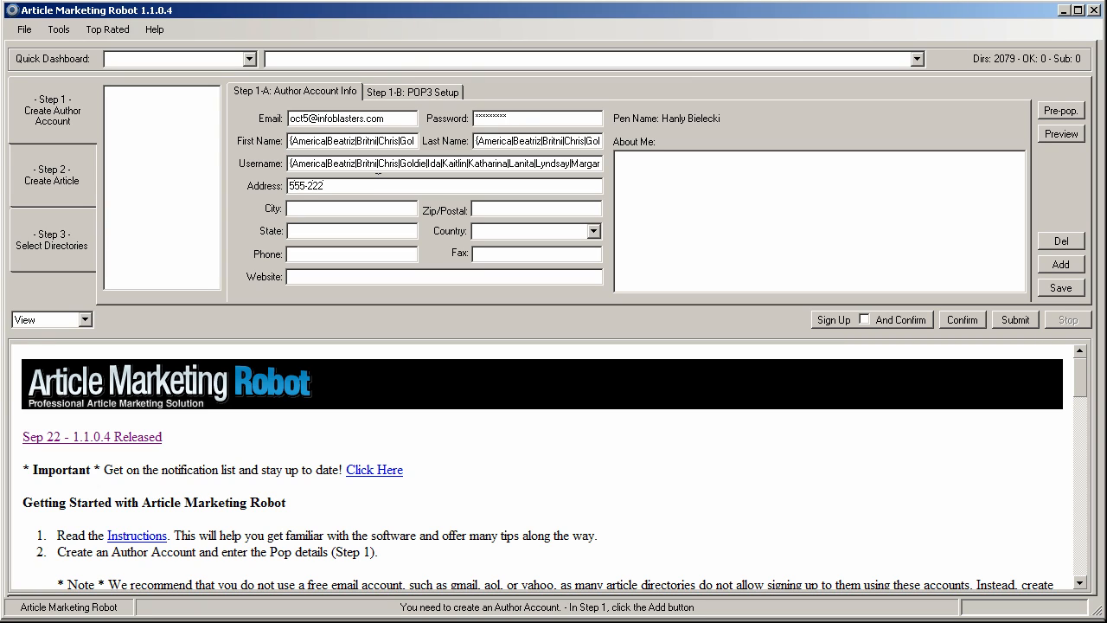
{"action": "type", "text": "44 ave"}
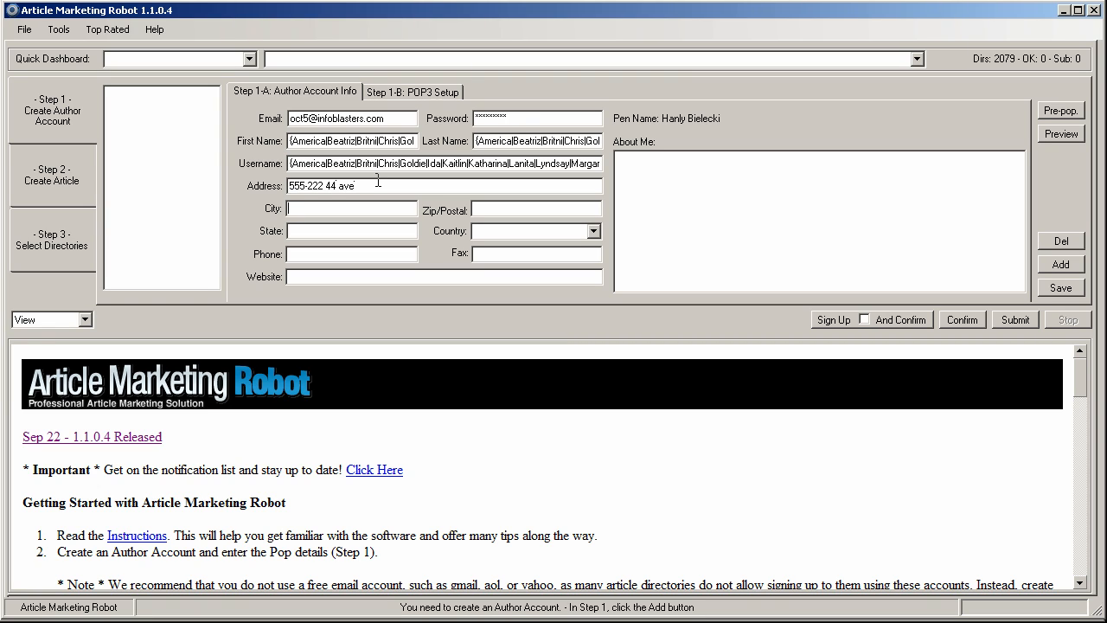
{"action": "type", "text": "90210"}
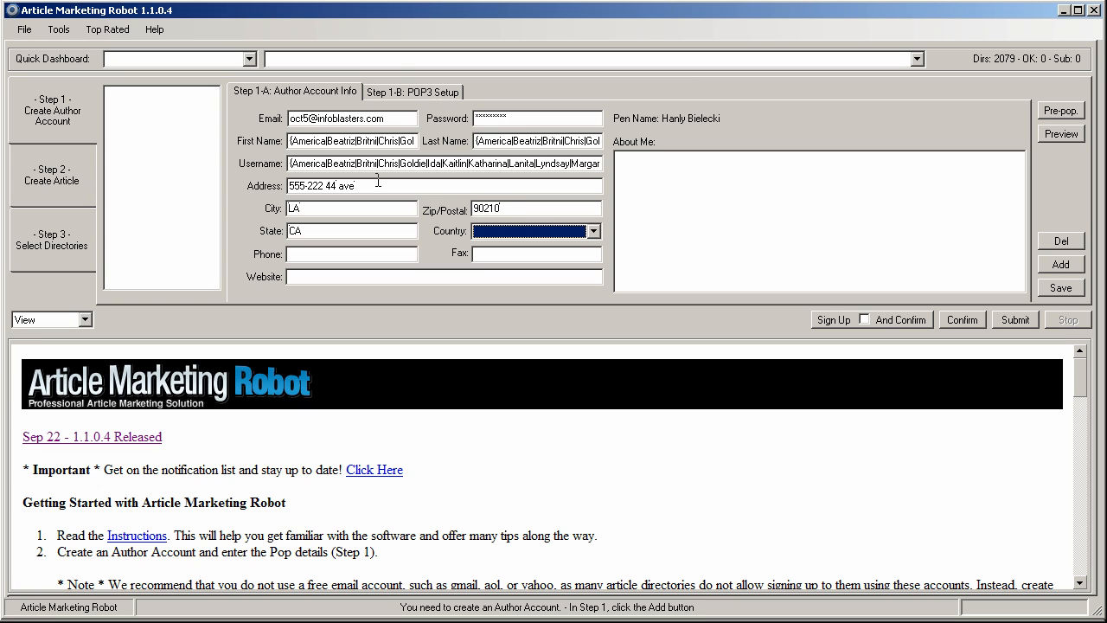
{"action": "type", "text": "333-444-5555"}
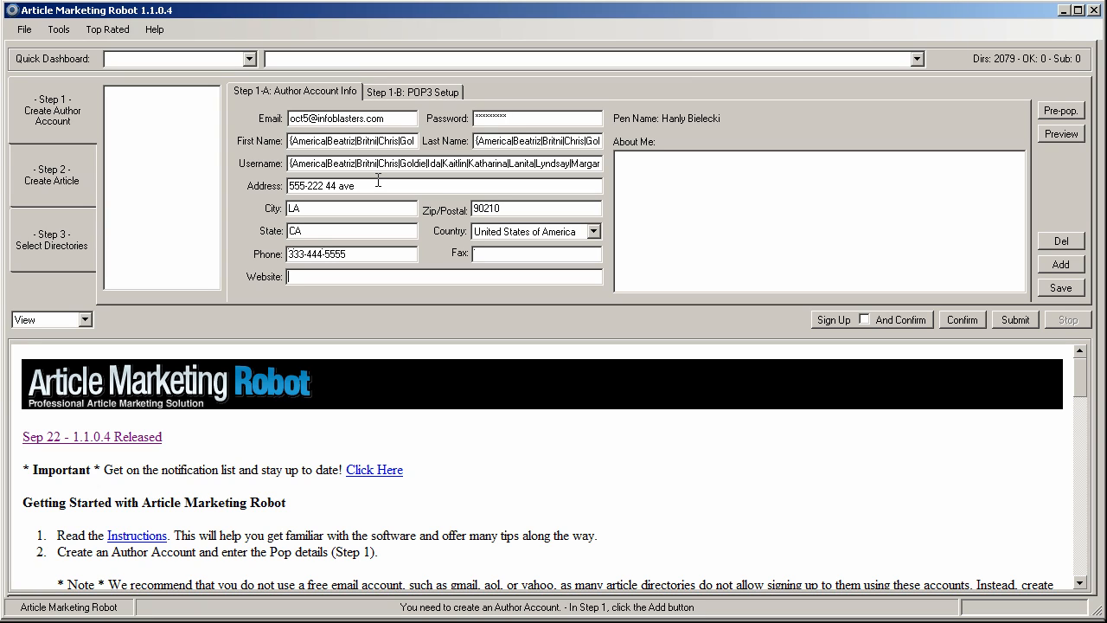
{"action": "type", "text": "http://www.articlemarketingrobot.com"}
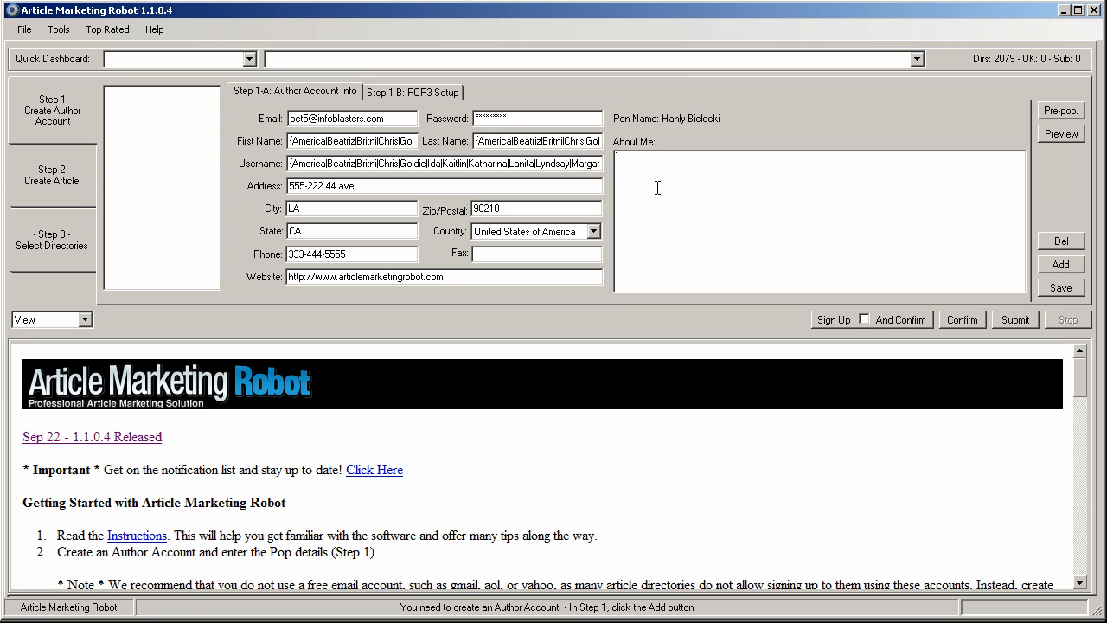
{"action": "left_click", "coordinate": [618, 160]}
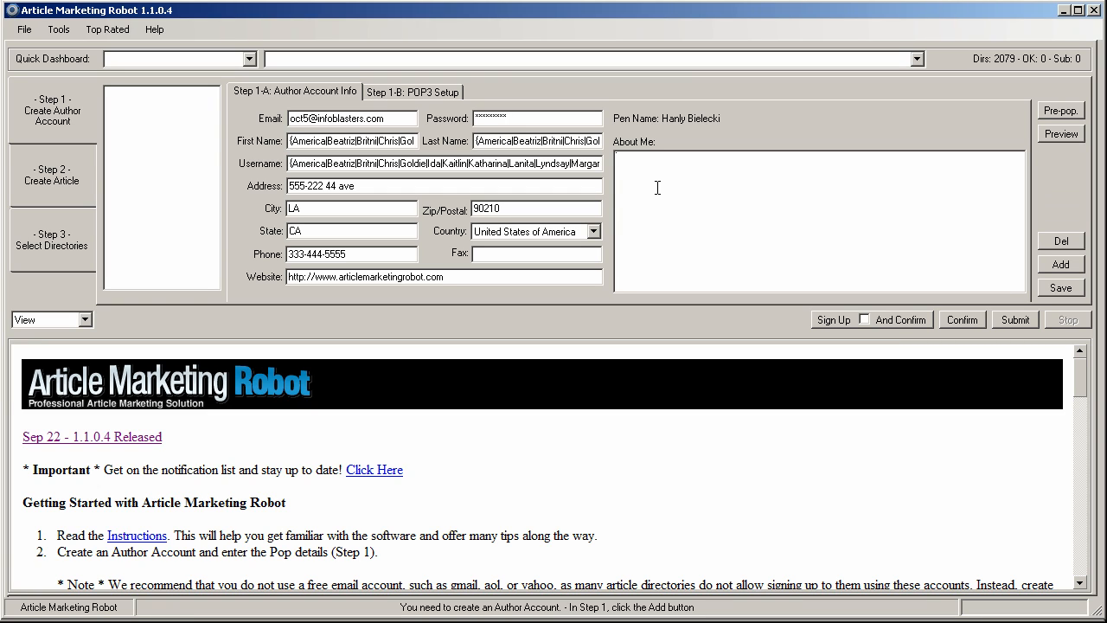
Step: Write About Me: 'I like to submit articles about stuff and do things for fun.'
{"action": "type", "text": "I like to s"}
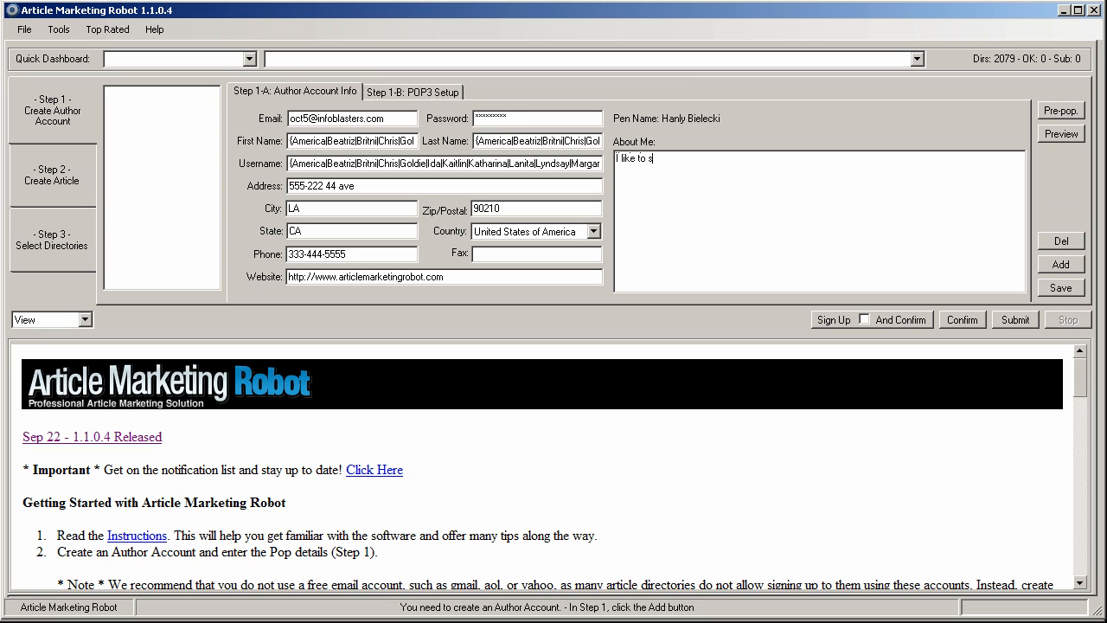
{"action": "type", "text": "ubmit articles about"}
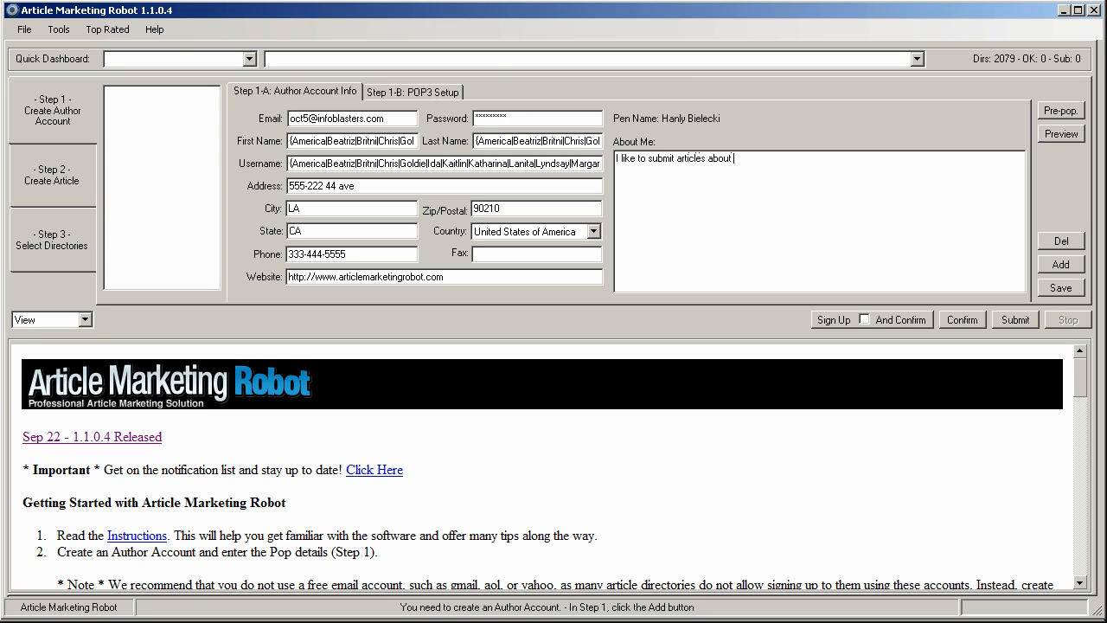
{"action": "type", "text": "stuff and do thi"}
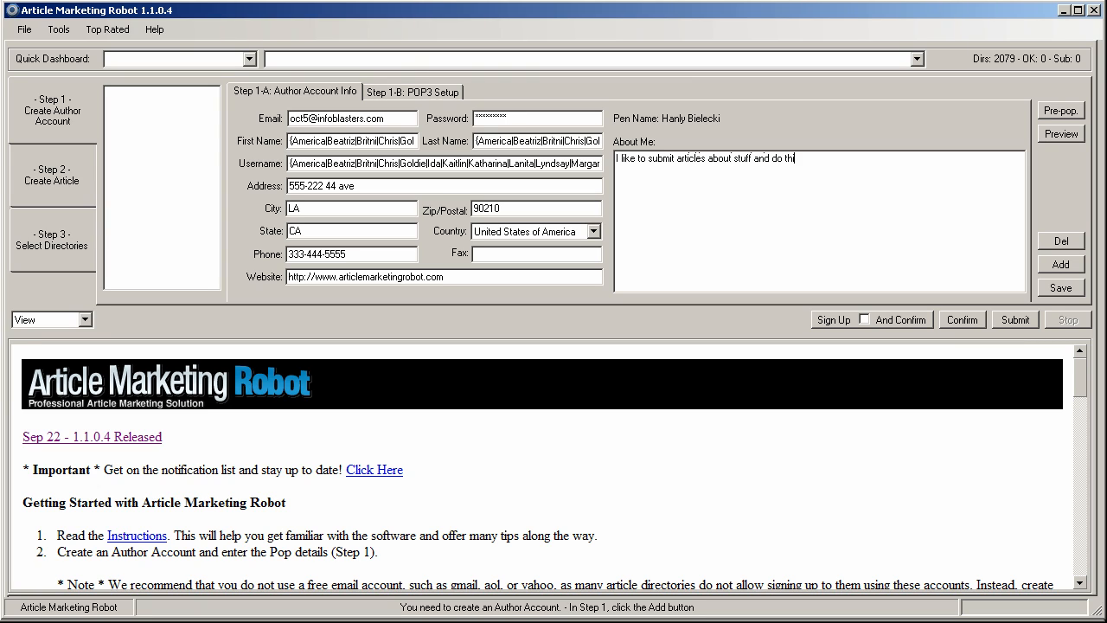
{"action": "type", "text": "things for fun."}
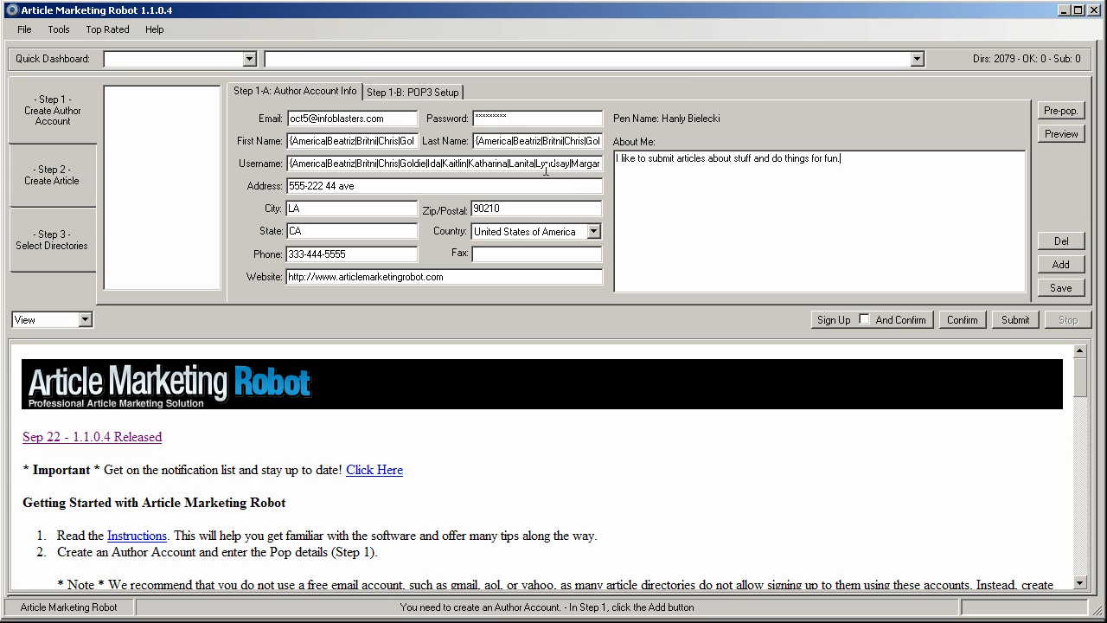
{"action": "mouse_move", "coordinate": [285, 162]}
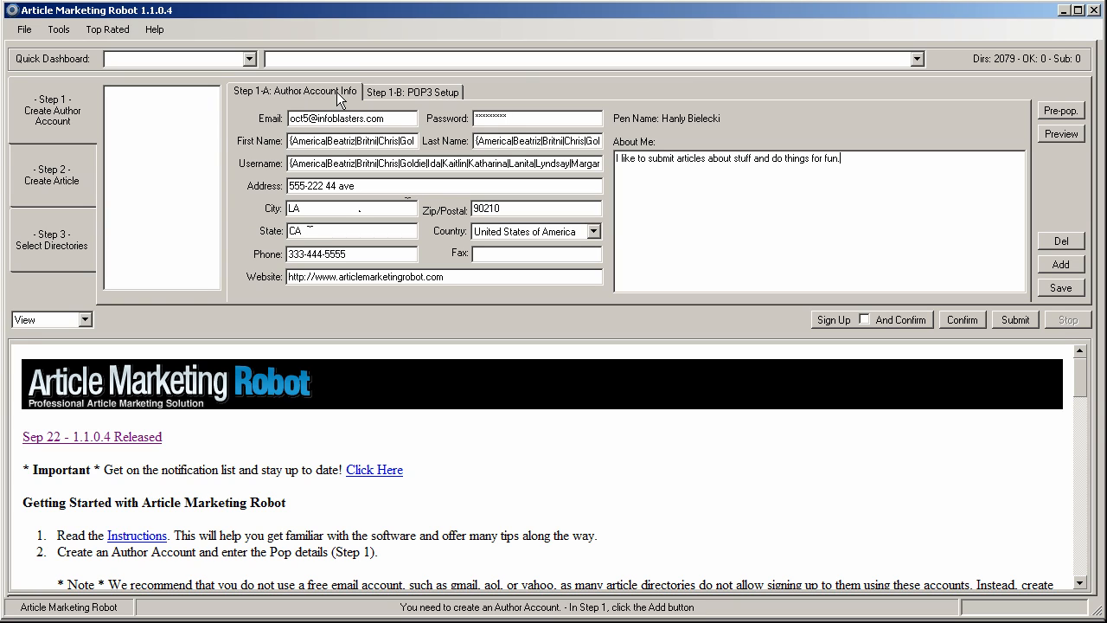
{"action": "mouse_move", "coordinate": [370, 106]}
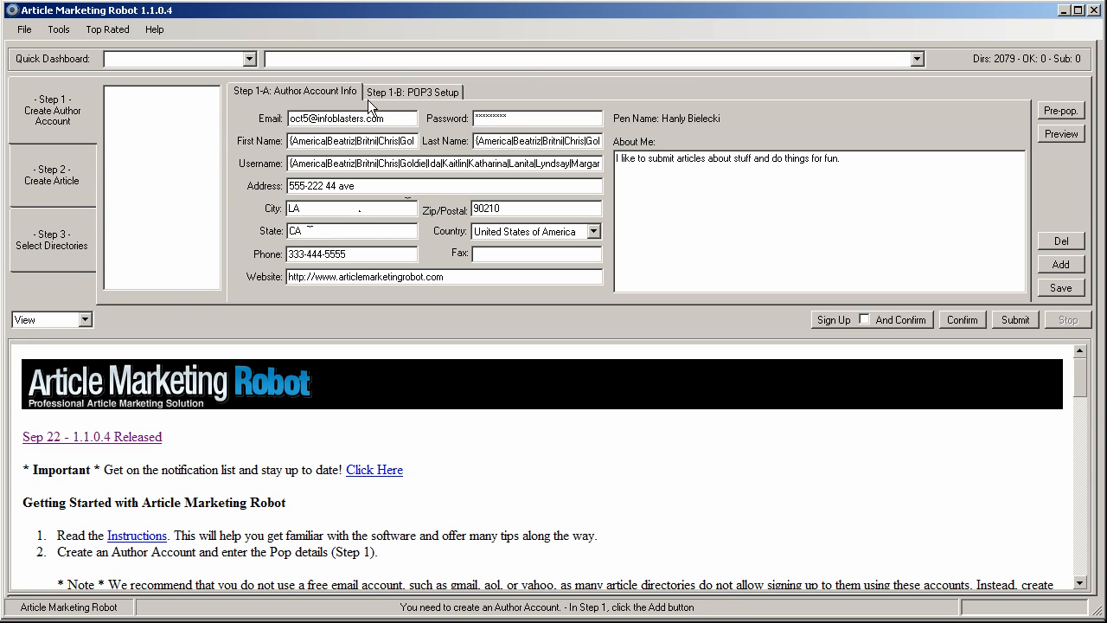
{"action": "mouse_move", "coordinate": [416, 104]}
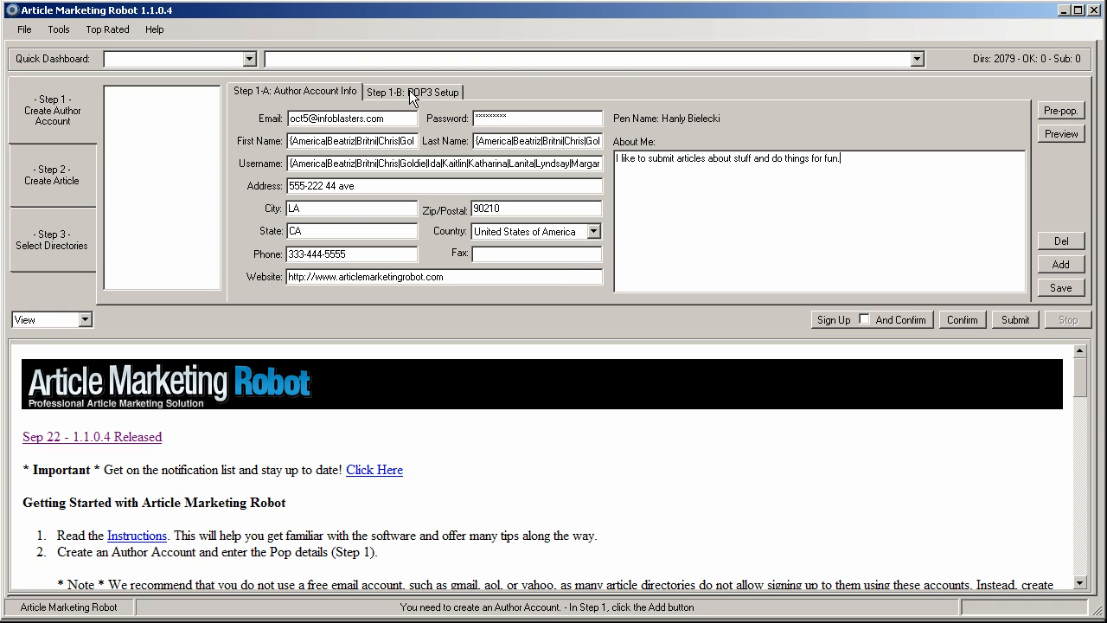
Step: On Step 1-B POP3 Setup, select the CPanel - nonsecure email account preset
{"action": "left_click", "coordinate": [414, 91]}
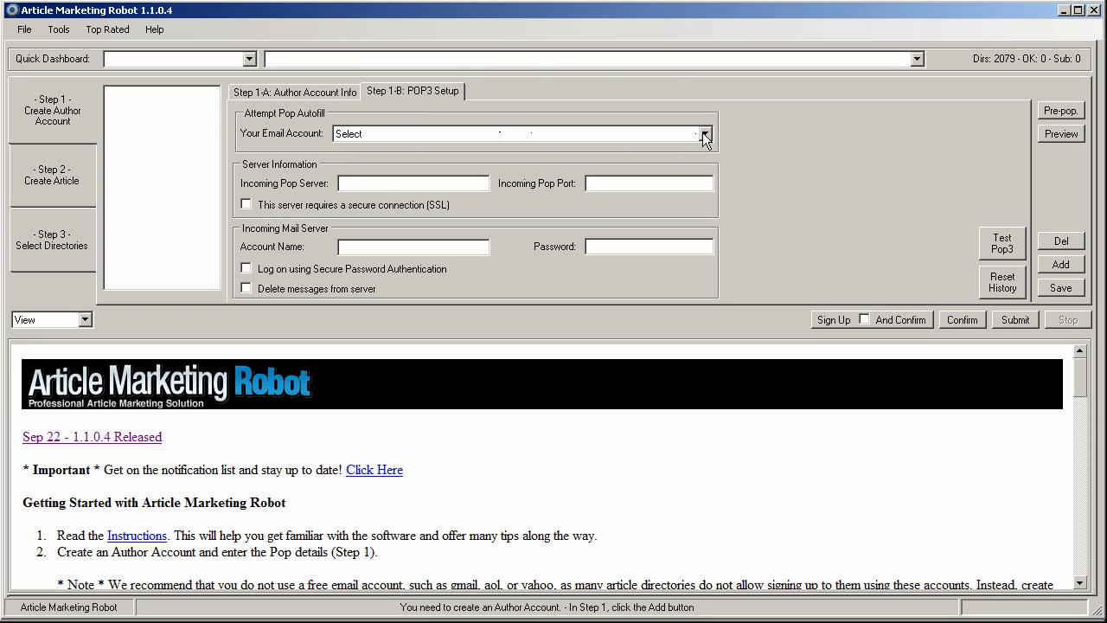
{"action": "left_click", "coordinate": [705, 134]}
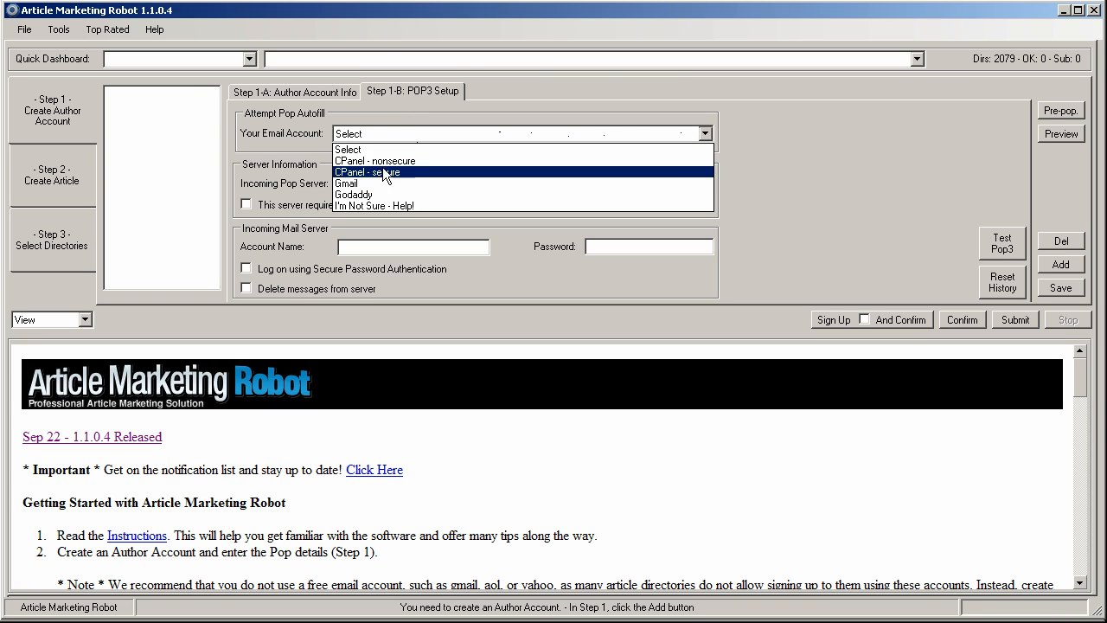
{"action": "mouse_move", "coordinate": [364, 195]}
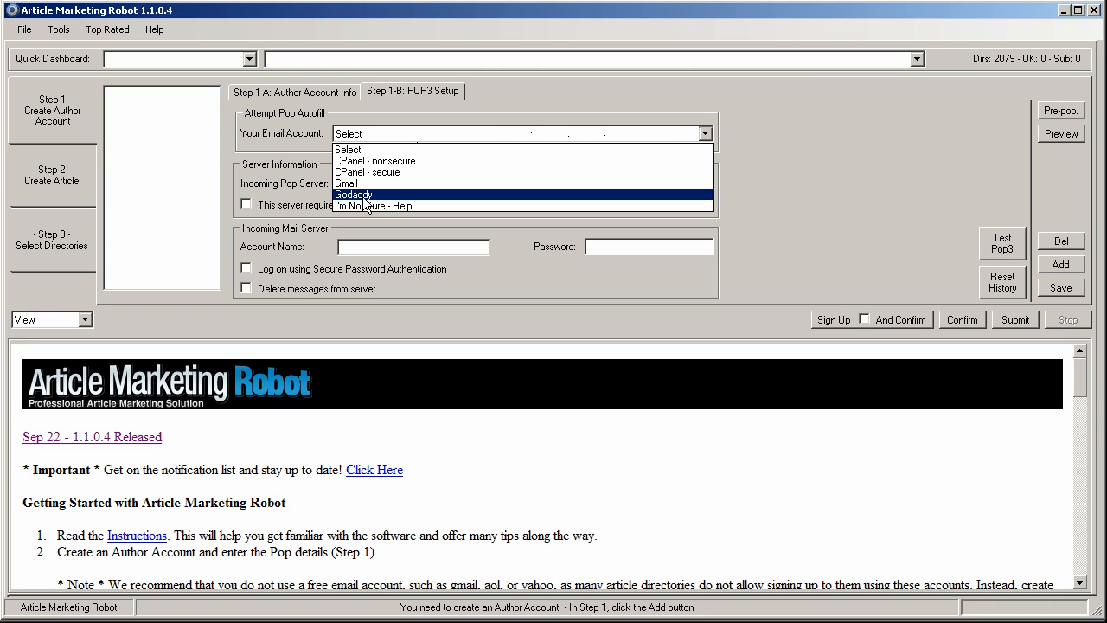
{"action": "mouse_move", "coordinate": [374, 161]}
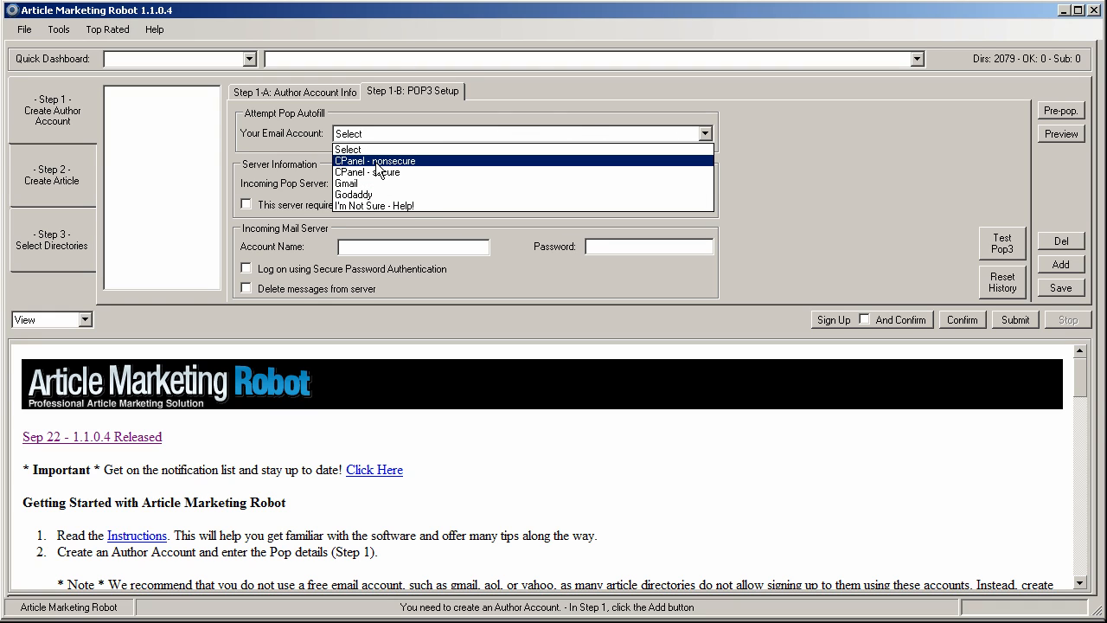
{"action": "mouse_move", "coordinate": [378, 163]}
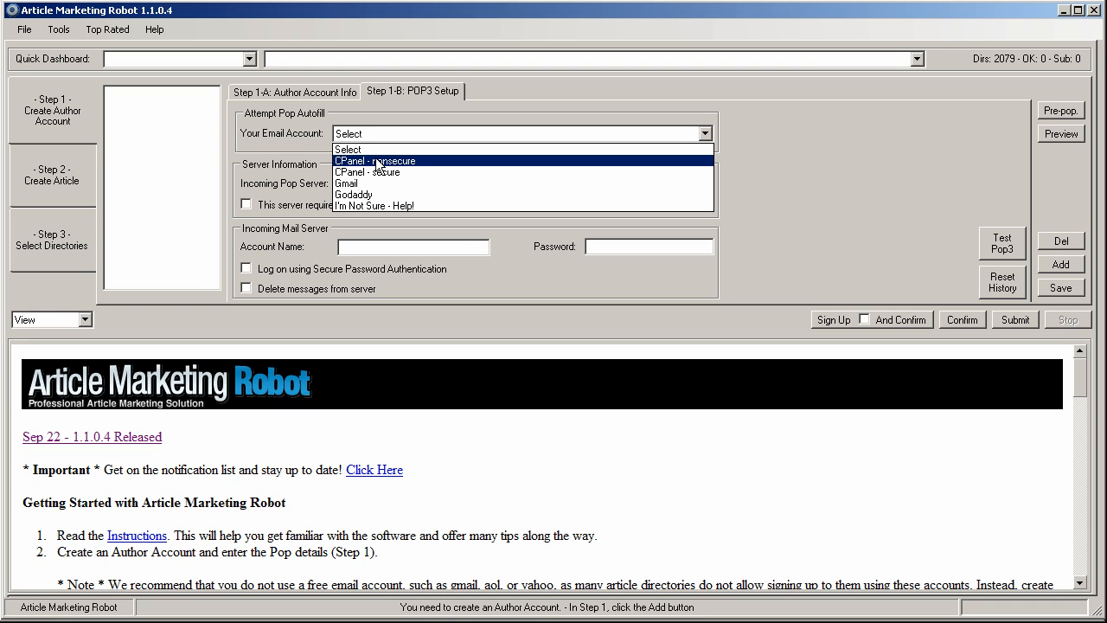
{"action": "mouse_move", "coordinate": [432, 170]}
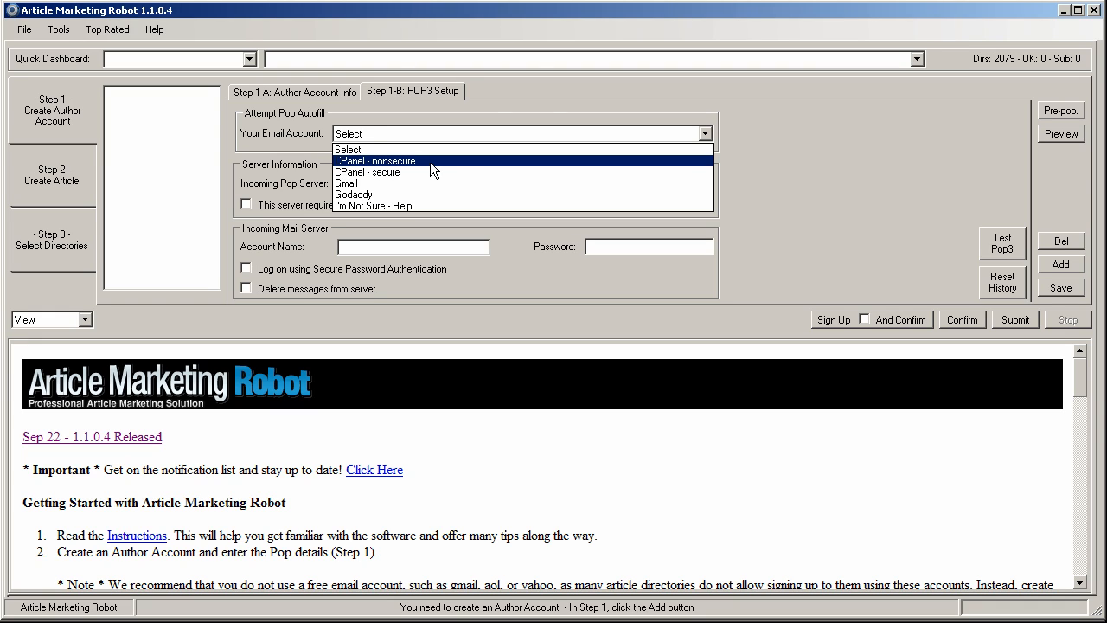
{"action": "left_click", "coordinate": [374, 160]}
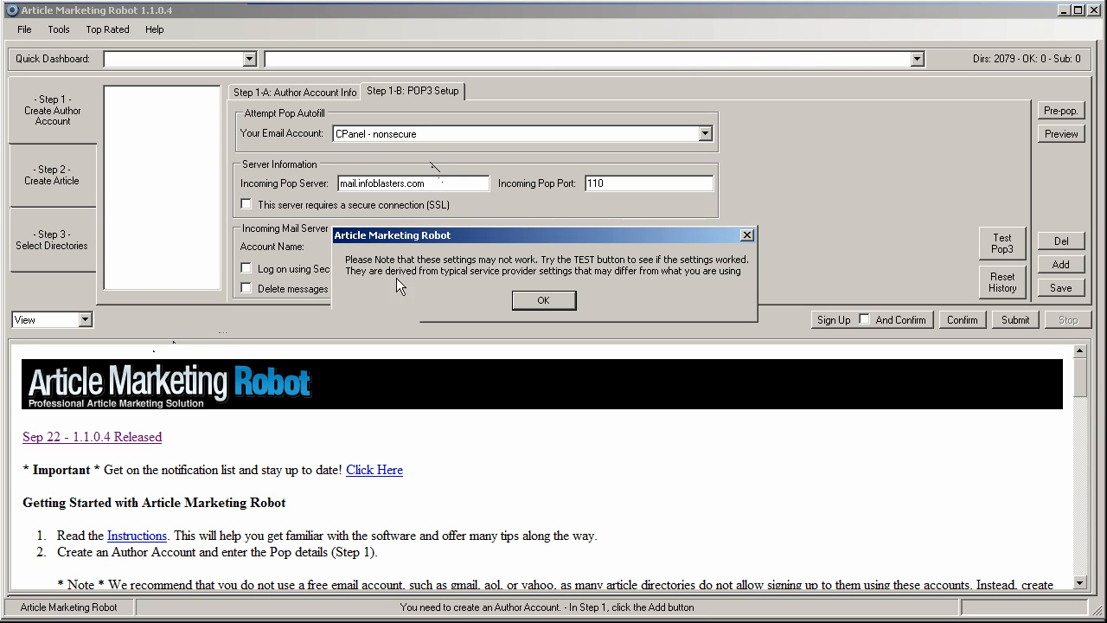
{"action": "mouse_move", "coordinate": [455, 280]}
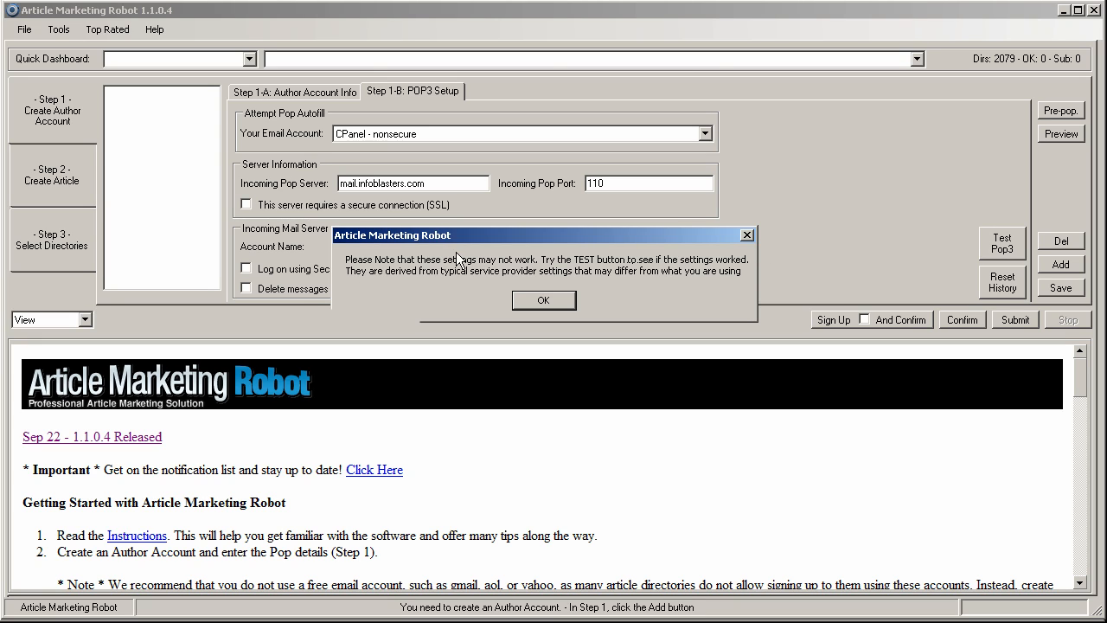
{"action": "left_click", "coordinate": [543, 300]}
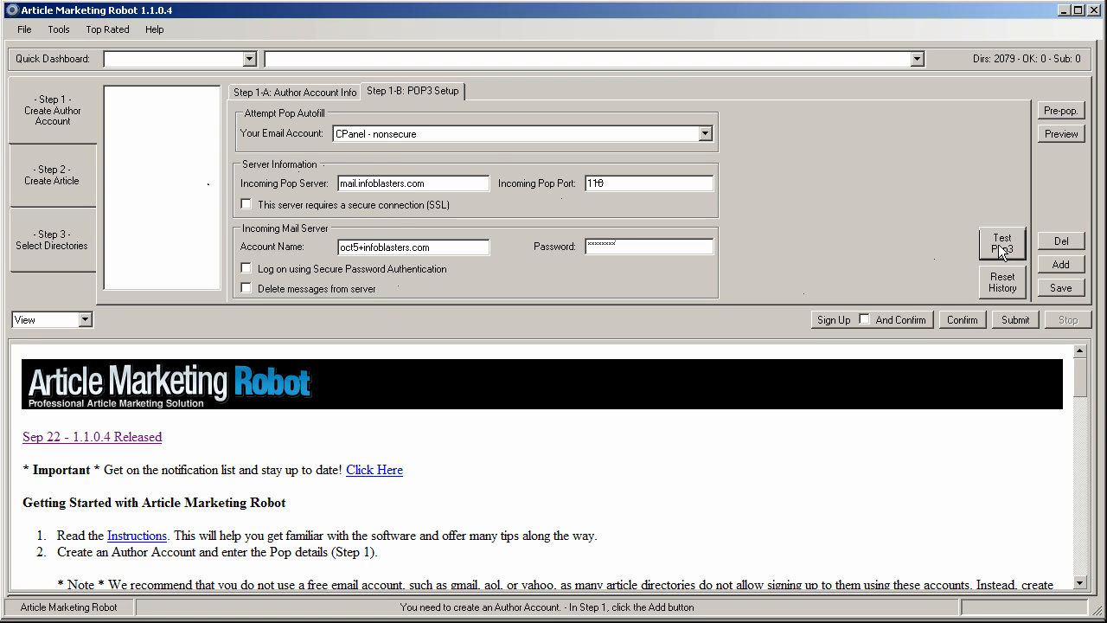
{"action": "left_click", "coordinate": [1002, 243]}
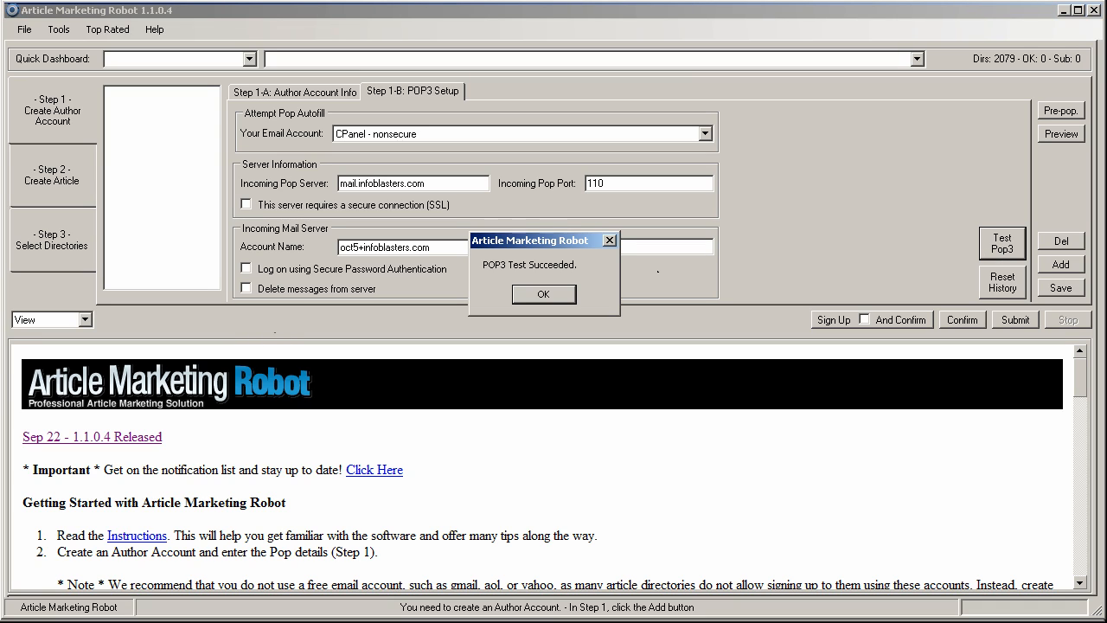
{"action": "left_click", "coordinate": [543, 294]}
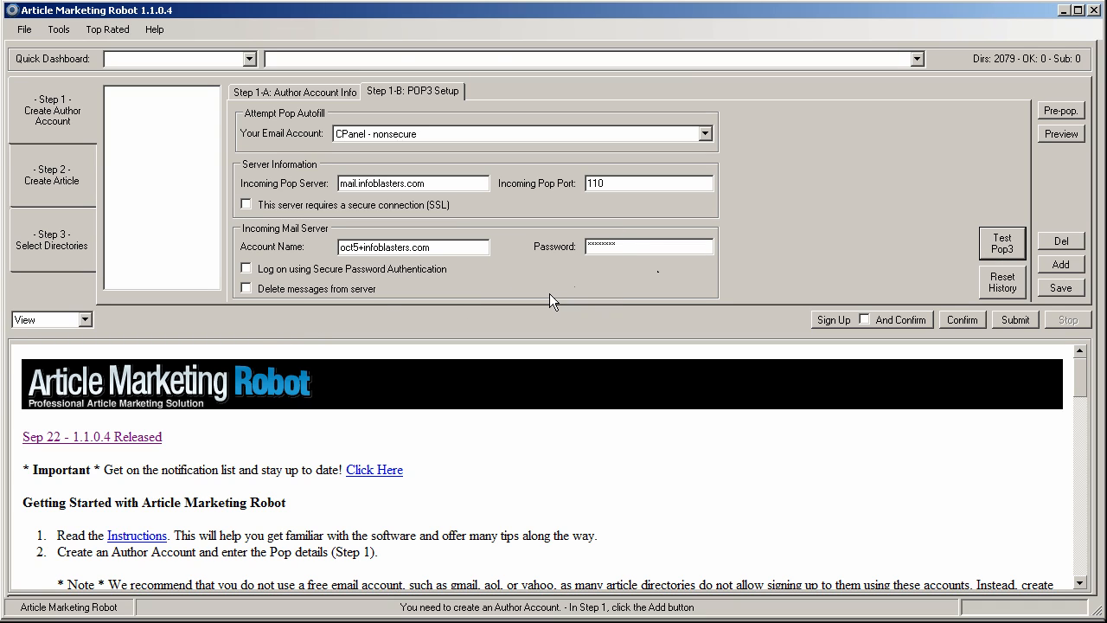
{"action": "mouse_move", "coordinate": [973, 248]}
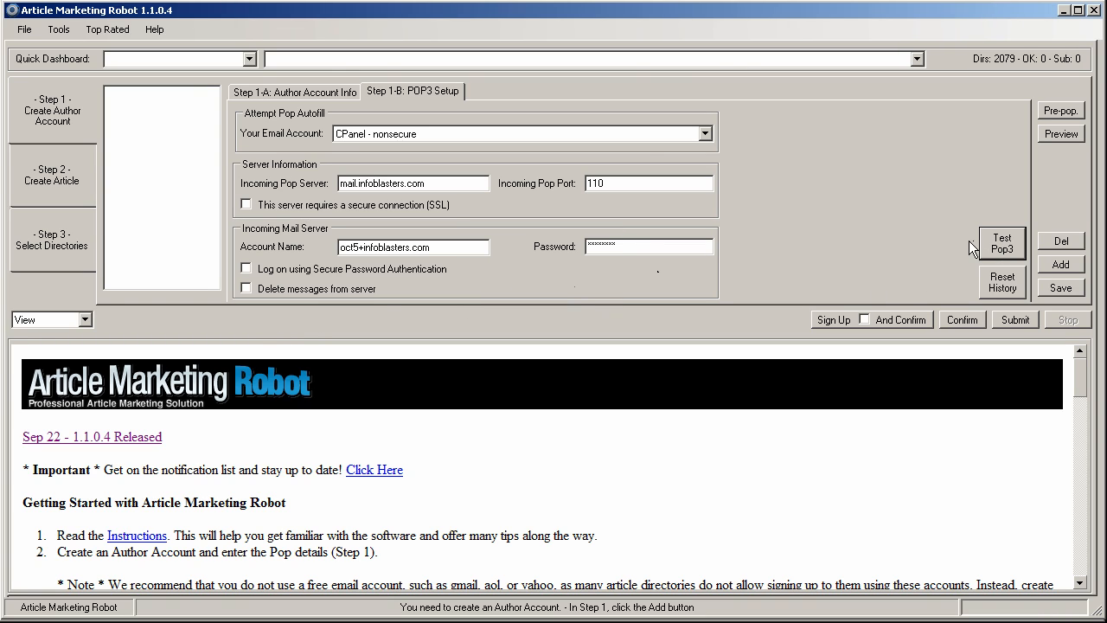
{"action": "mouse_move", "coordinate": [978, 251]}
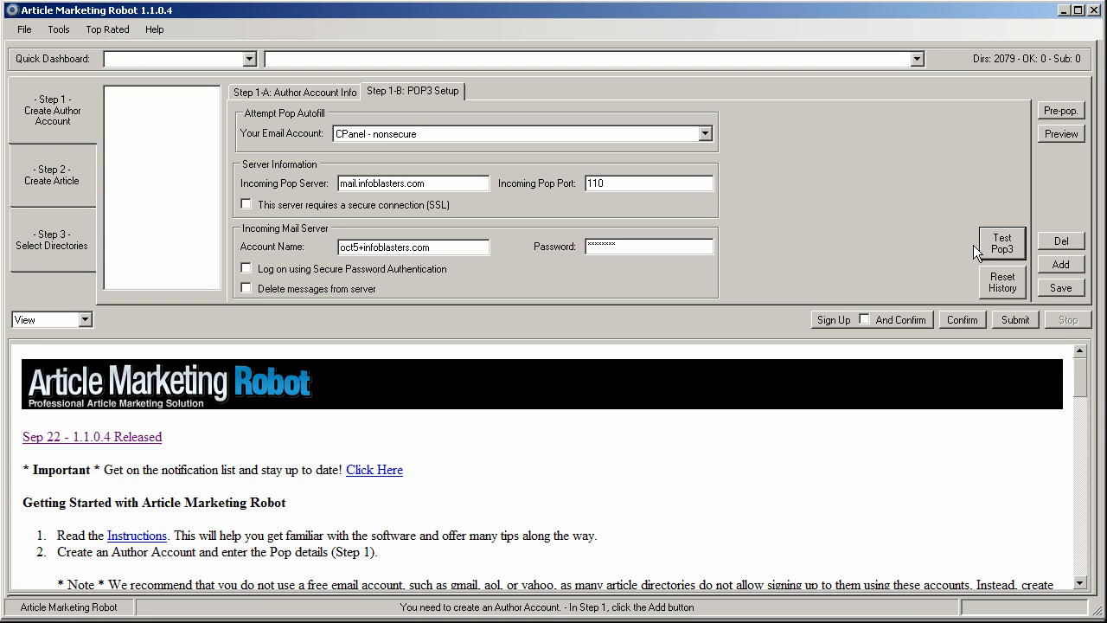
{"action": "mouse_move", "coordinate": [1055, 297]}
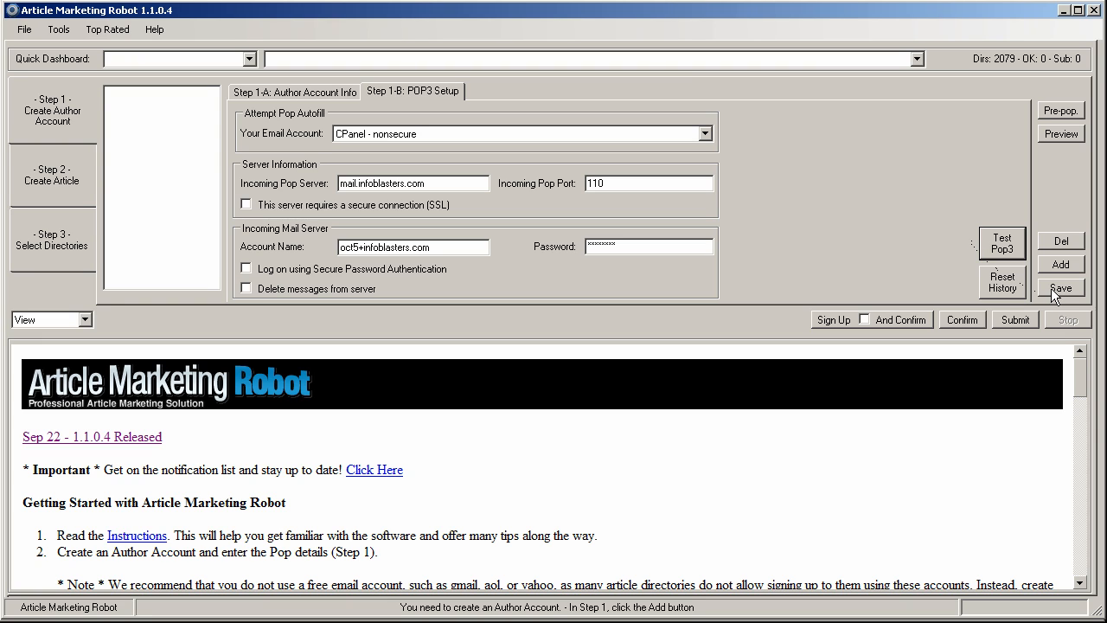
{"action": "left_click", "coordinate": [1060, 264]}
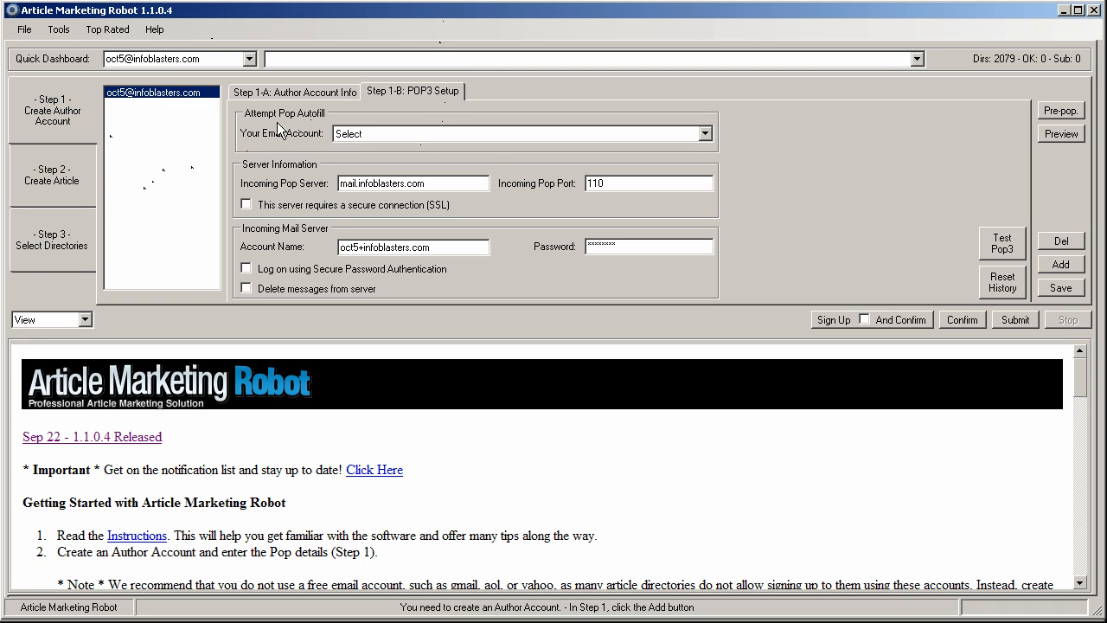
{"action": "left_click", "coordinate": [294, 92]}
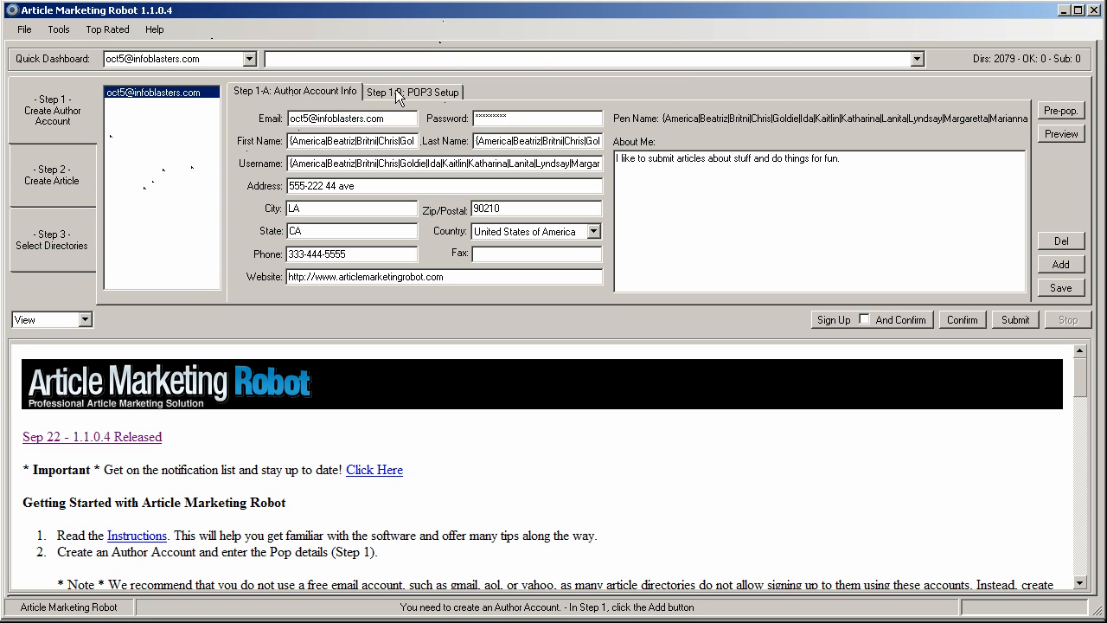
{"action": "mouse_move", "coordinate": [395, 95]}
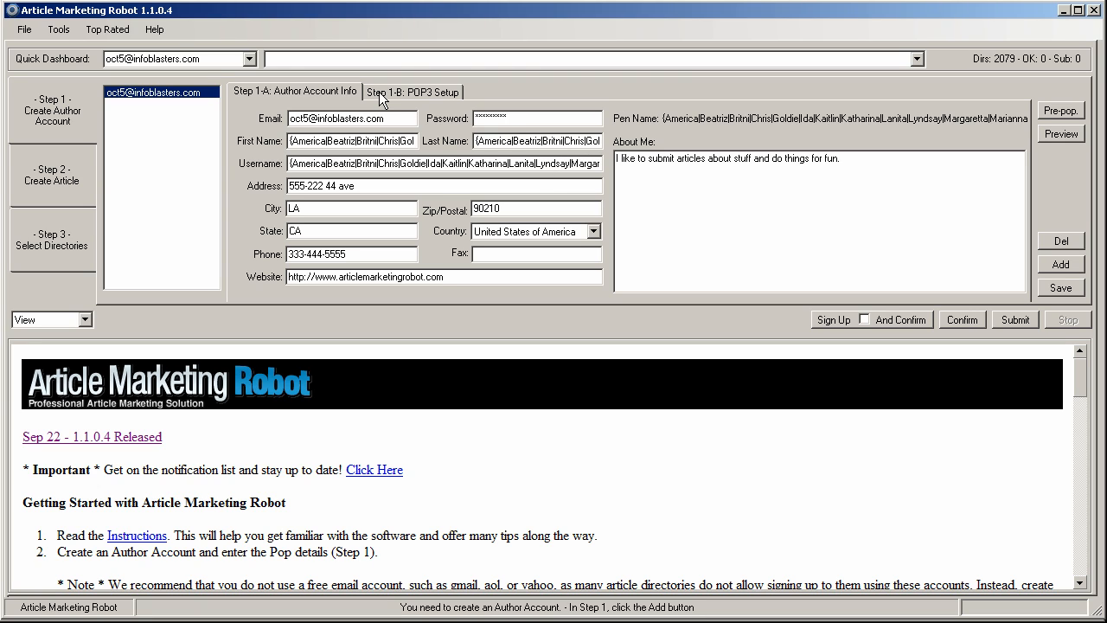
{"action": "mouse_move", "coordinate": [448, 121]}
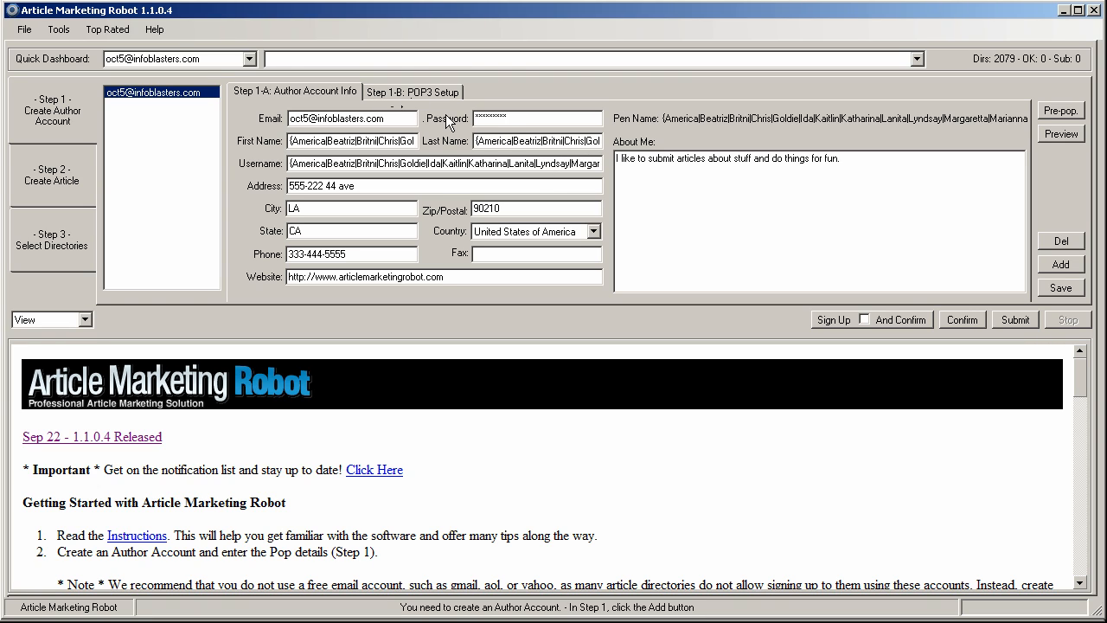